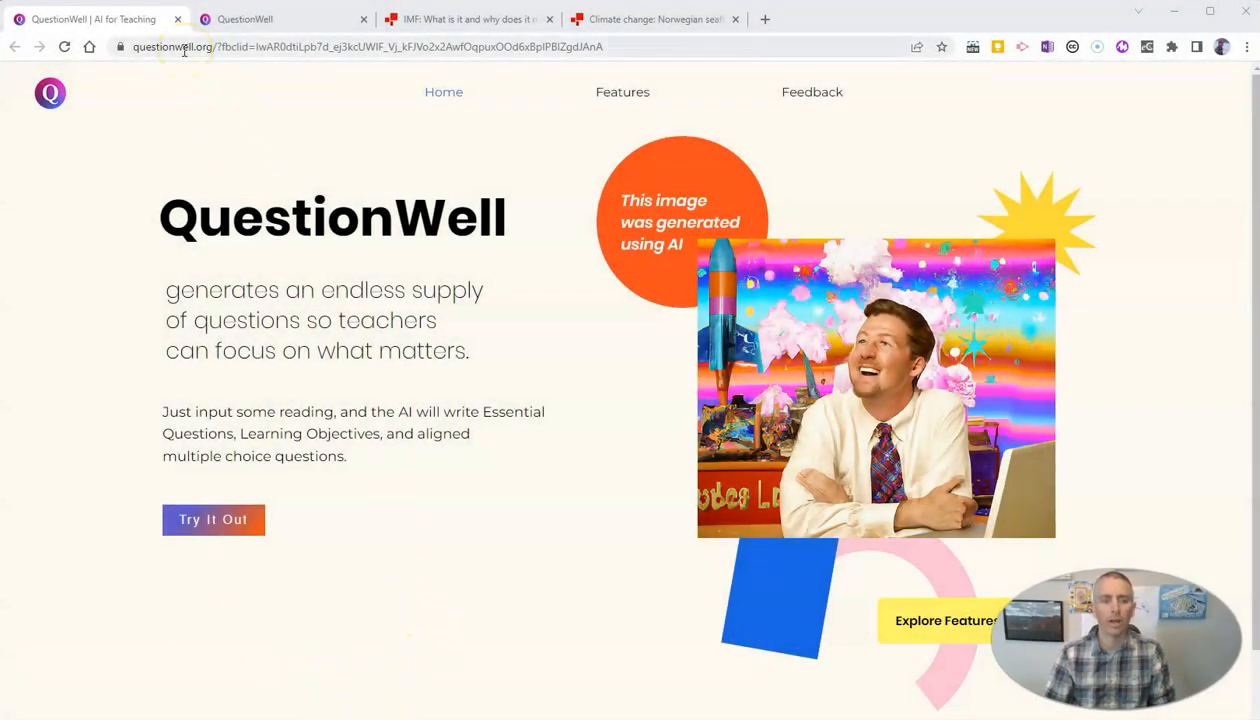
Open QuestionWell's quiz creation form with its Topic and Reading fields
{"action": "left_click", "coordinate": [280, 19]}
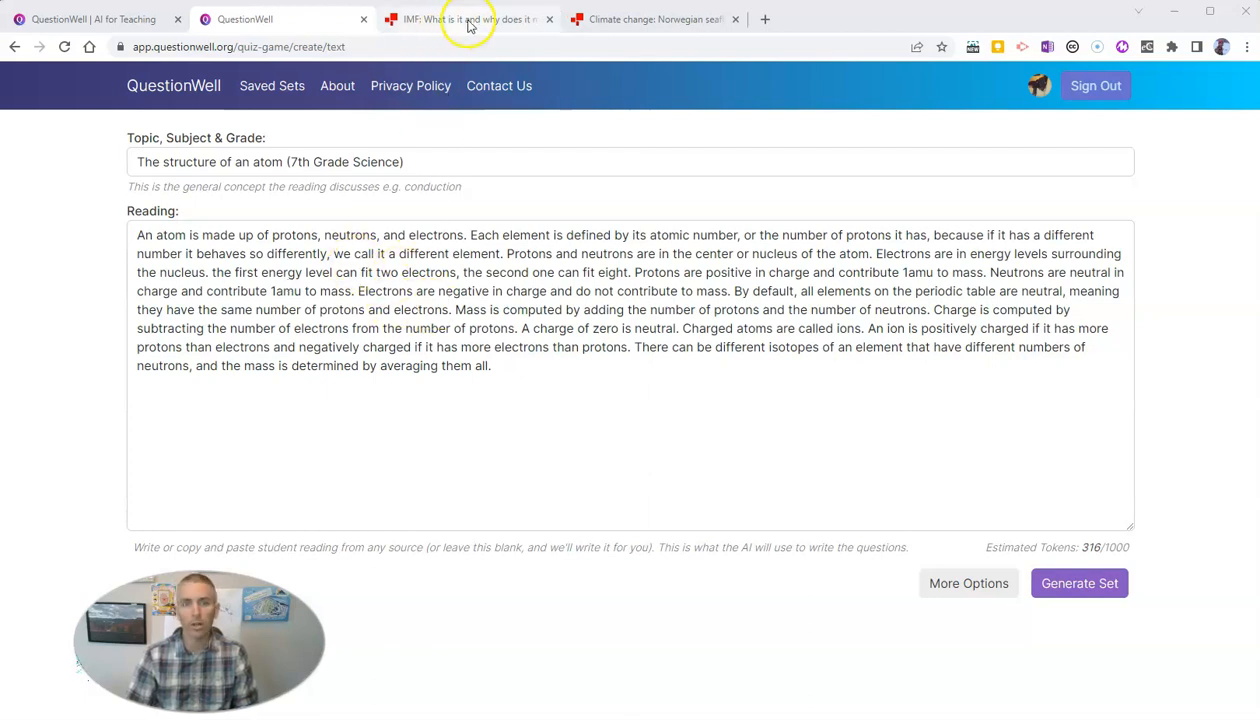
Enter 'What is the IMF?' as the question set topic
{"action": "left_click", "coordinate": [465, 19]}
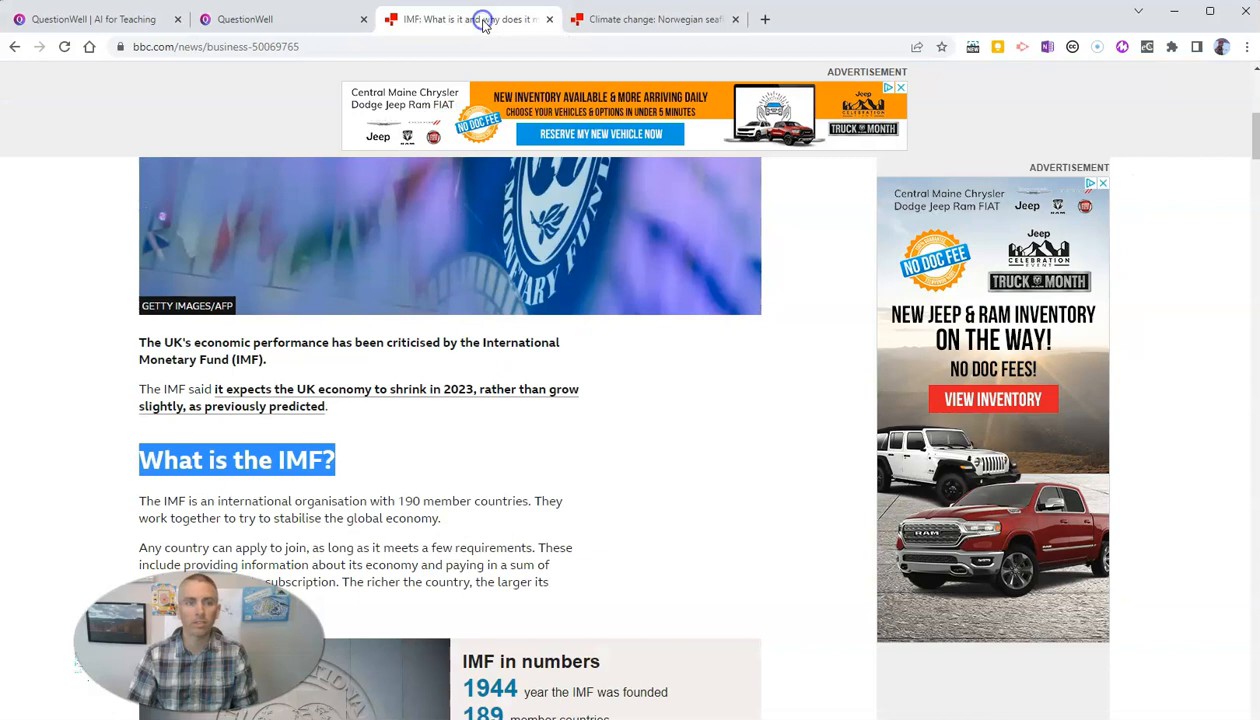
{"action": "left_click", "coordinate": [340, 460]}
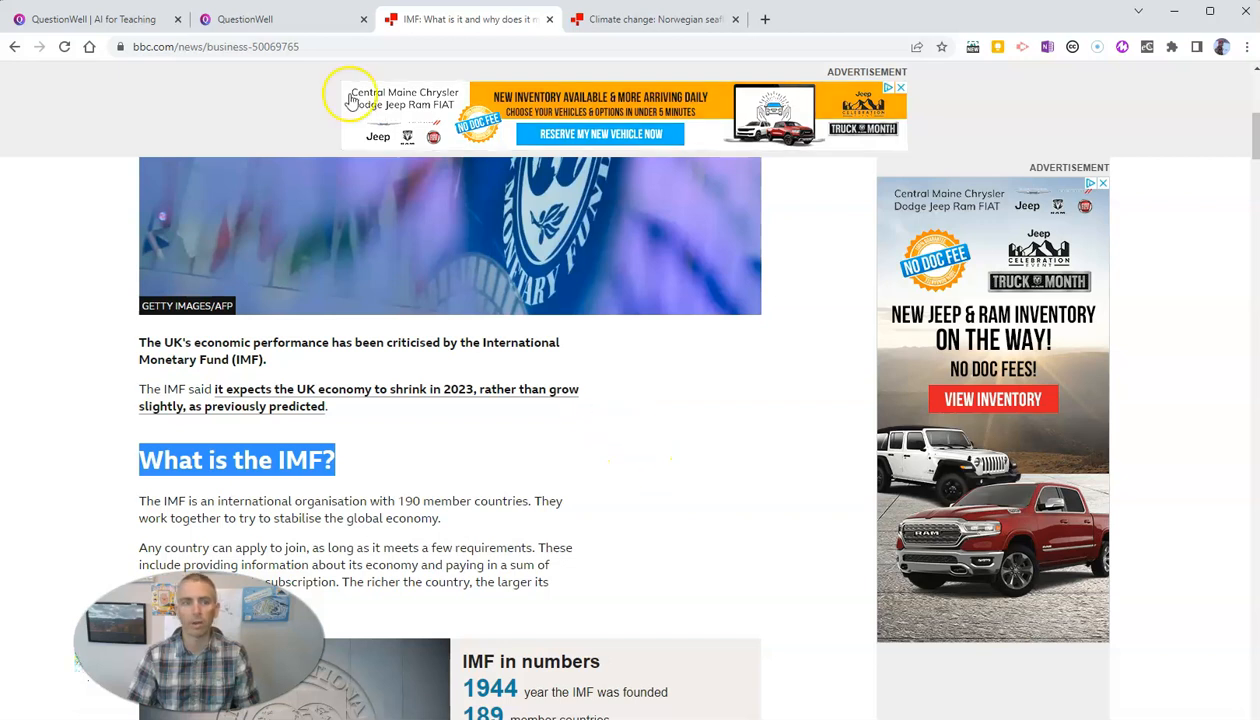
{"action": "mouse_move", "coordinate": [283, 19]}
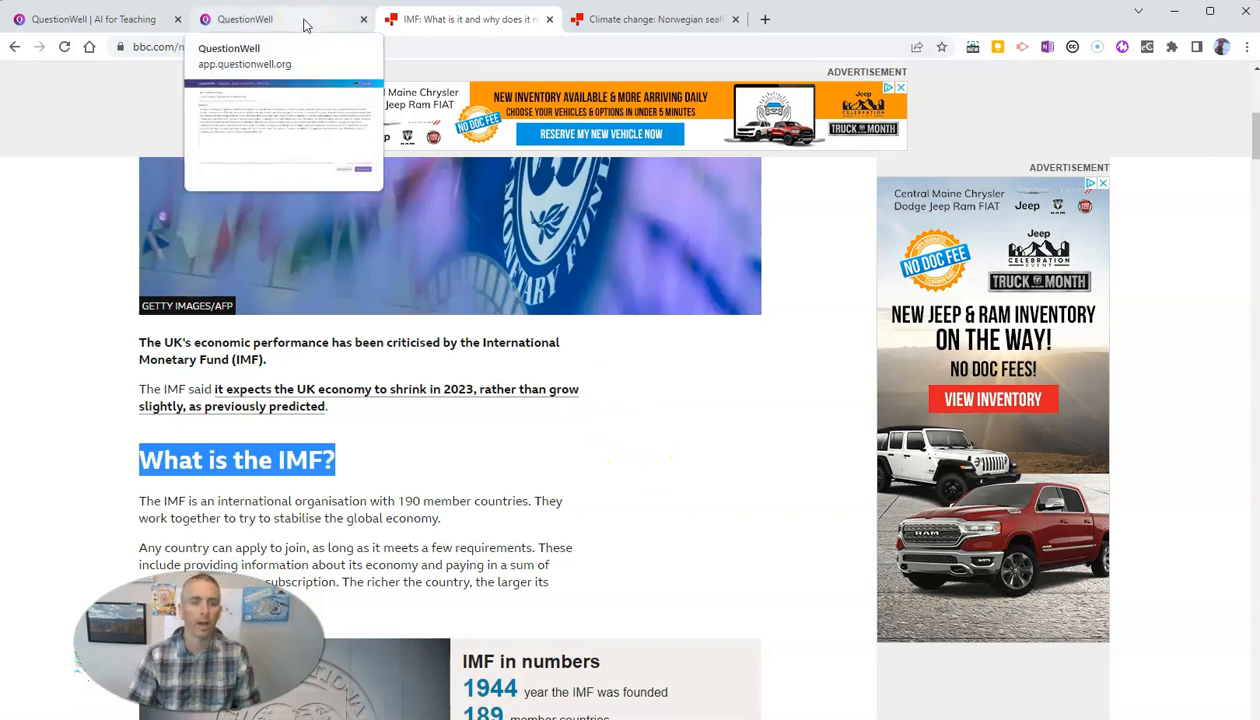
{"action": "left_click", "coordinate": [245, 19]}
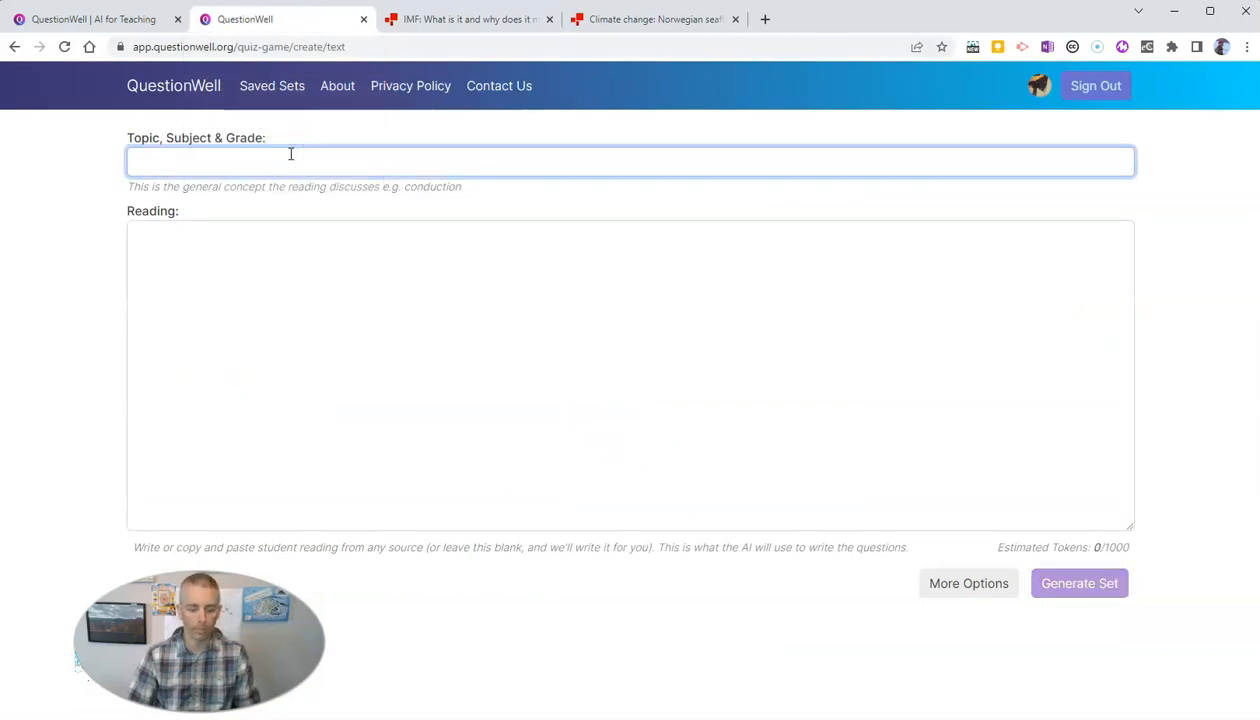
{"action": "type", "text": "What is the IMF?"}
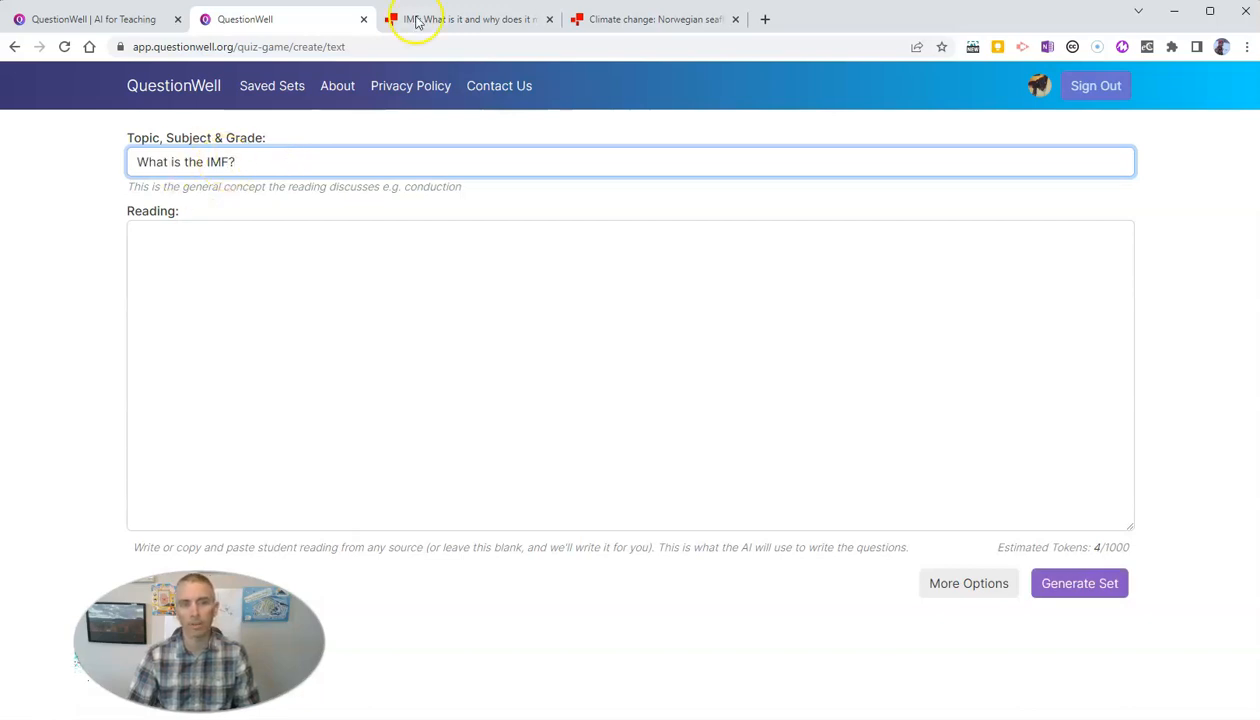
{"action": "left_click", "coordinate": [468, 19]}
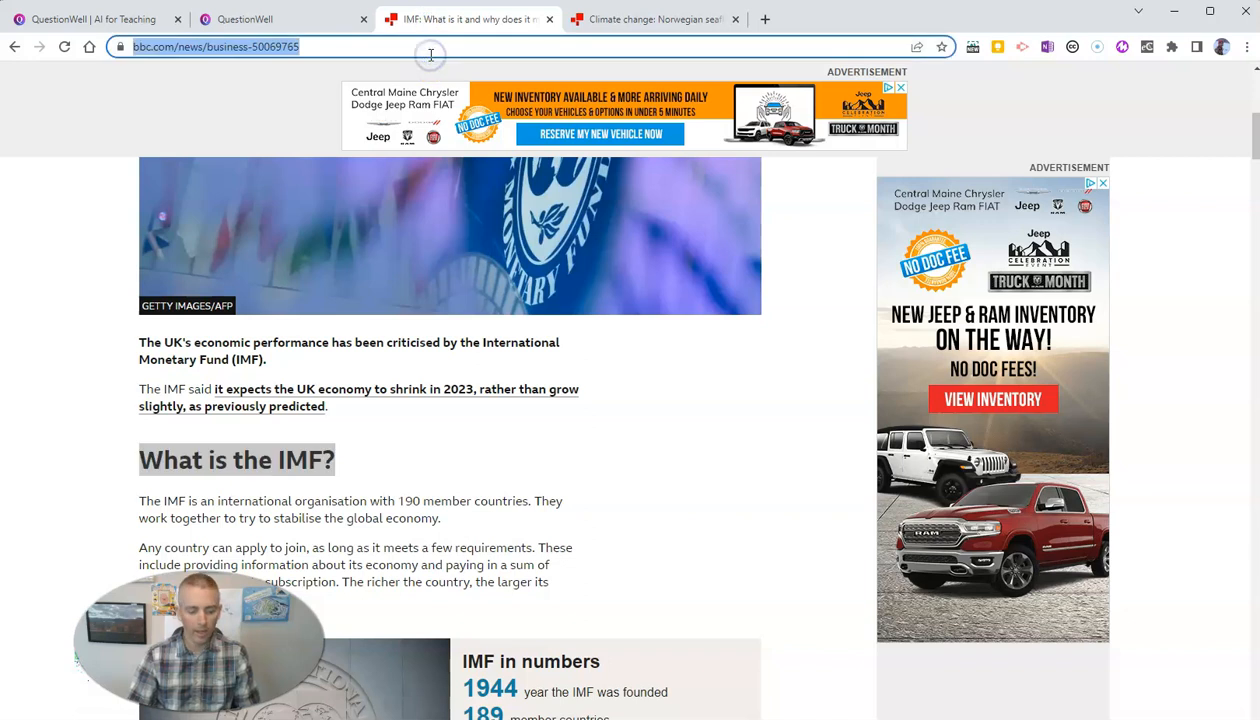
{"action": "left_click", "coordinate": [280, 19]}
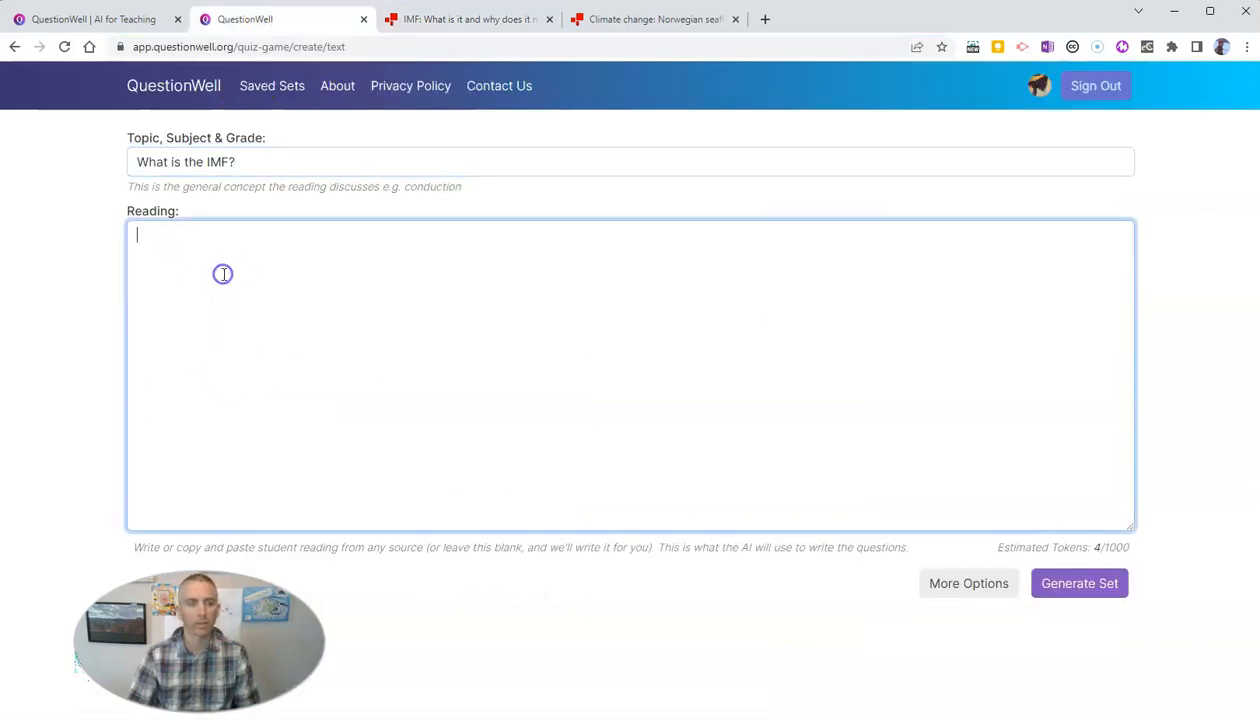
{"action": "type", "text": "https://www.bbc.com/news/business-50069765"}
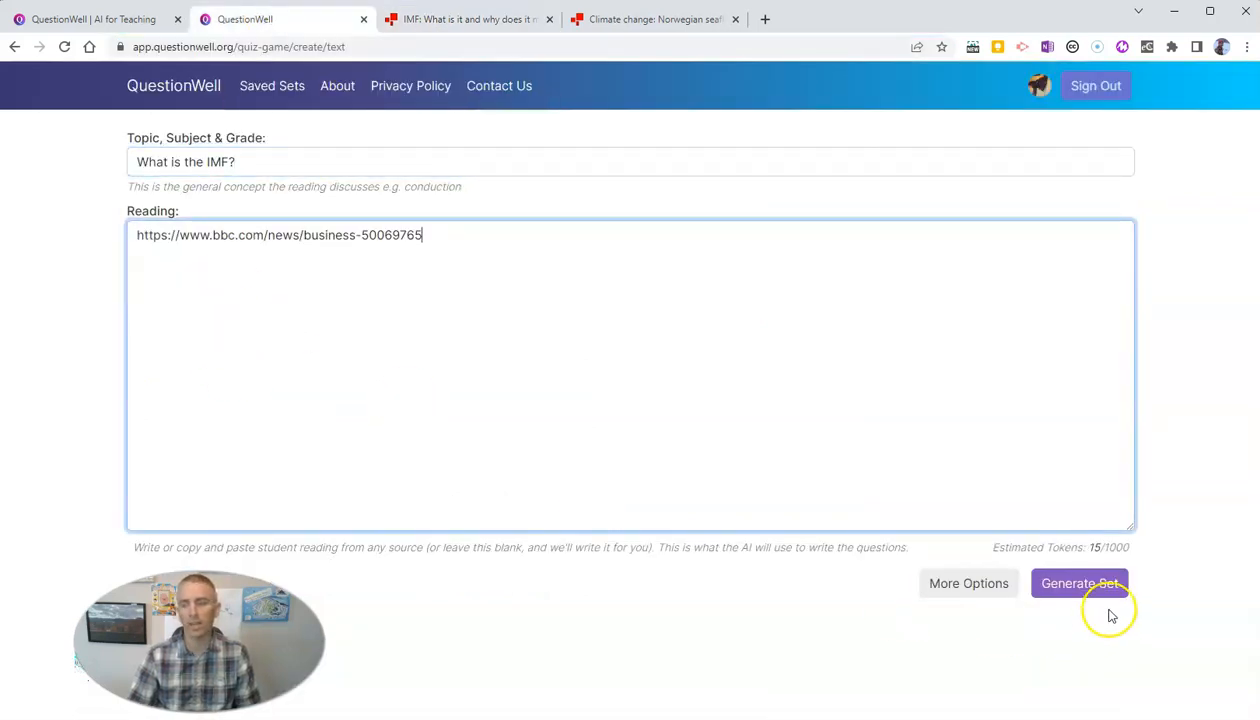
{"action": "left_click", "coordinate": [1079, 583]}
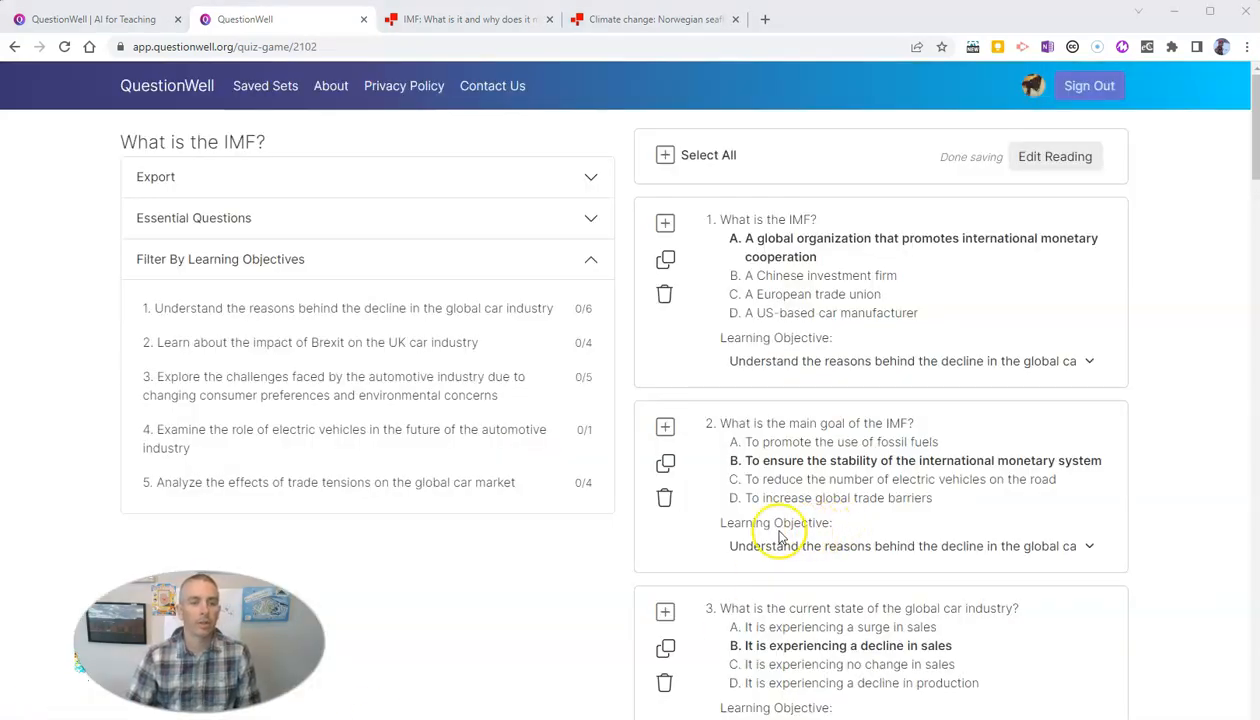
{"action": "mouse_move", "coordinate": [815, 435]}
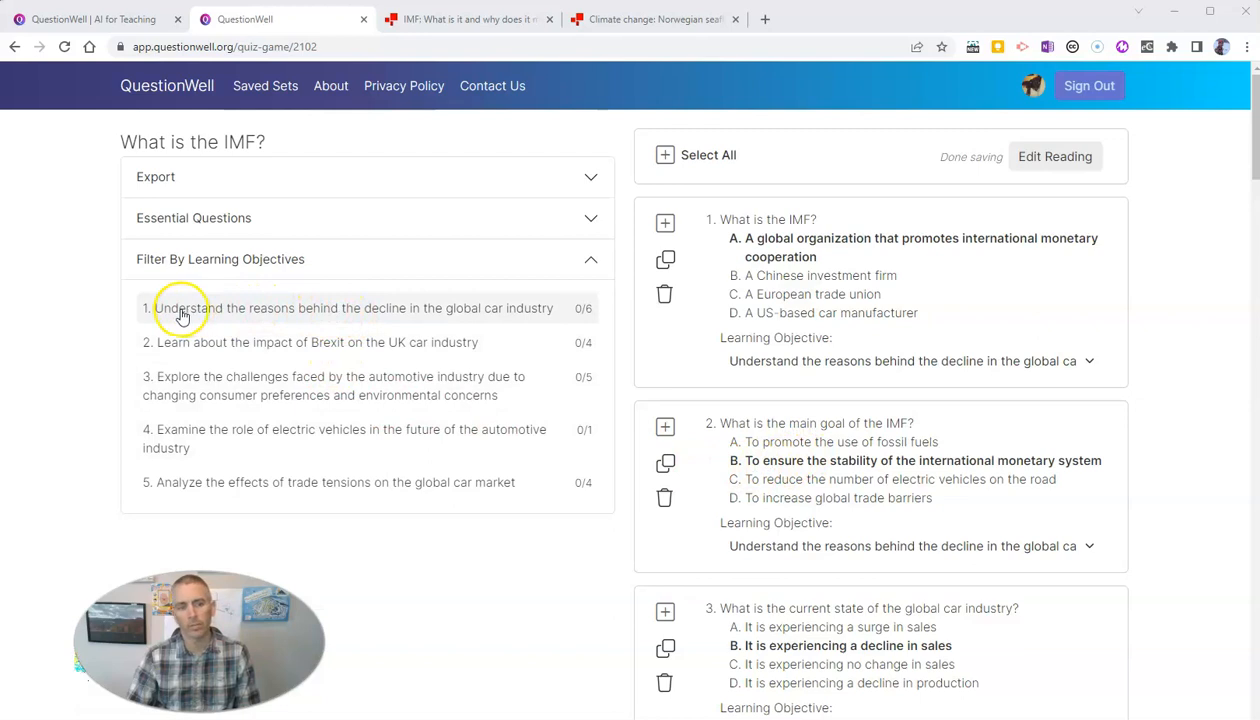
{"action": "mouse_move", "coordinate": [183, 482]}
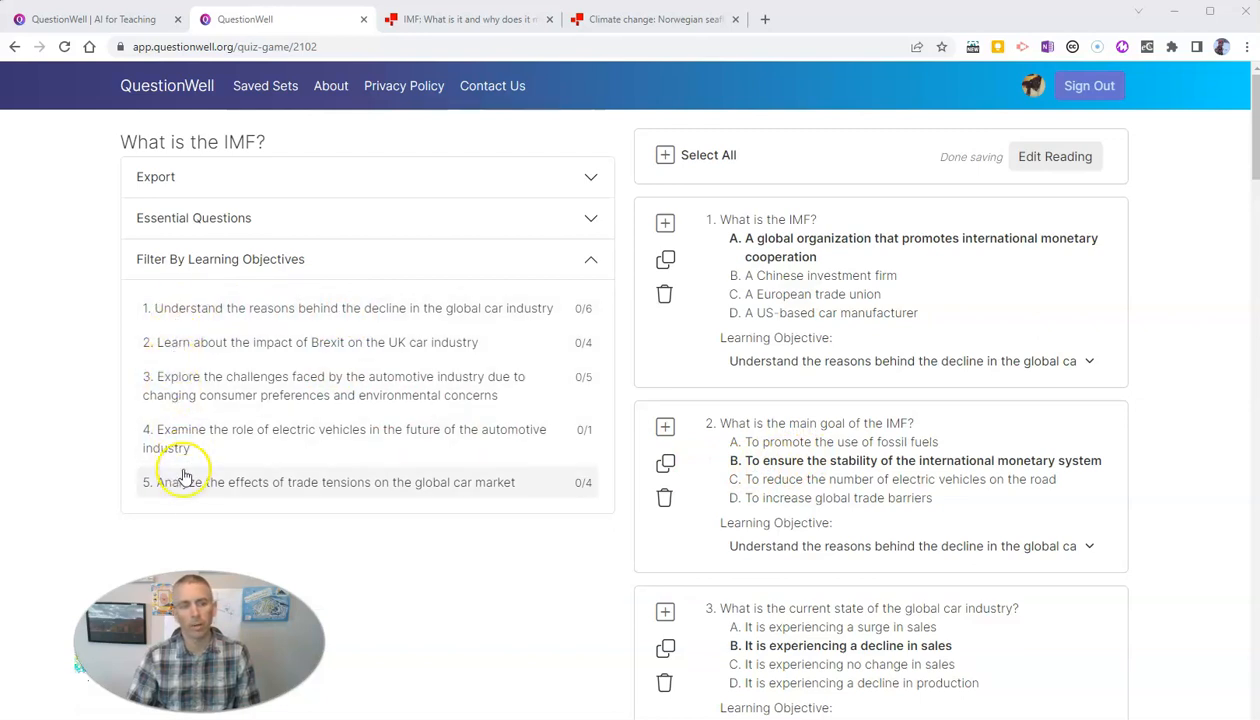
{"action": "mouse_move", "coordinate": [434, 490]}
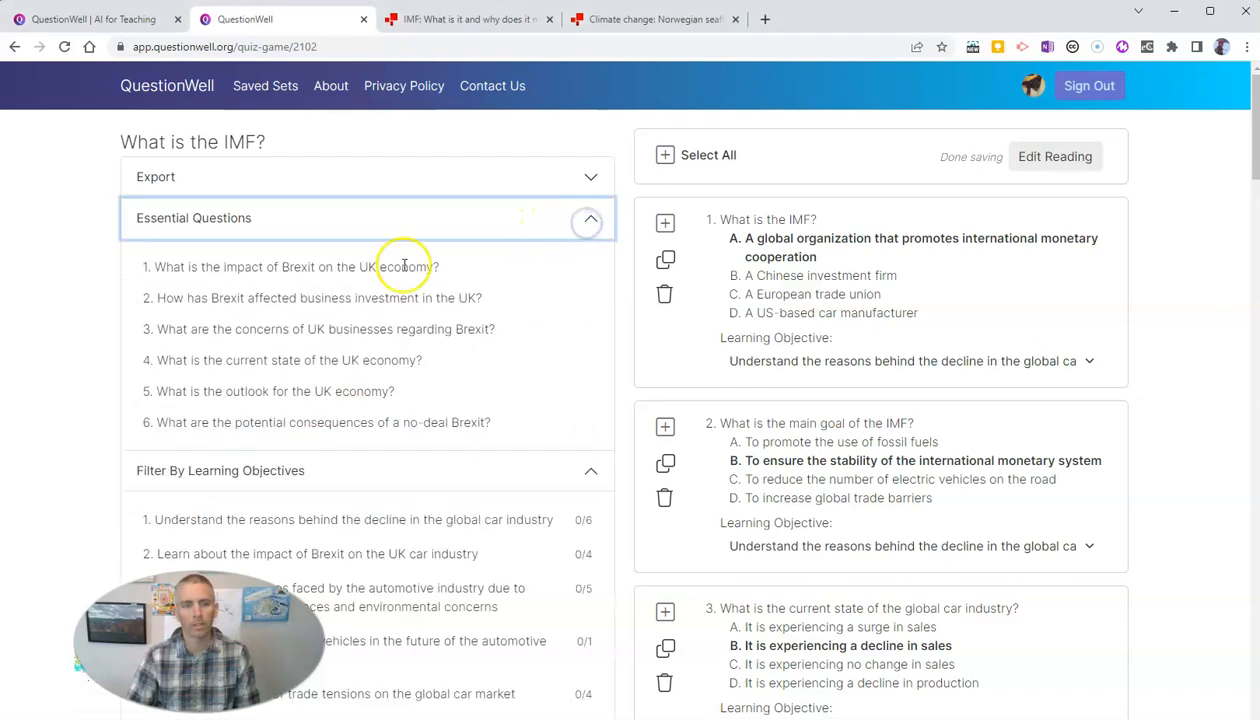
{"action": "mouse_move", "coordinate": [268, 334]}
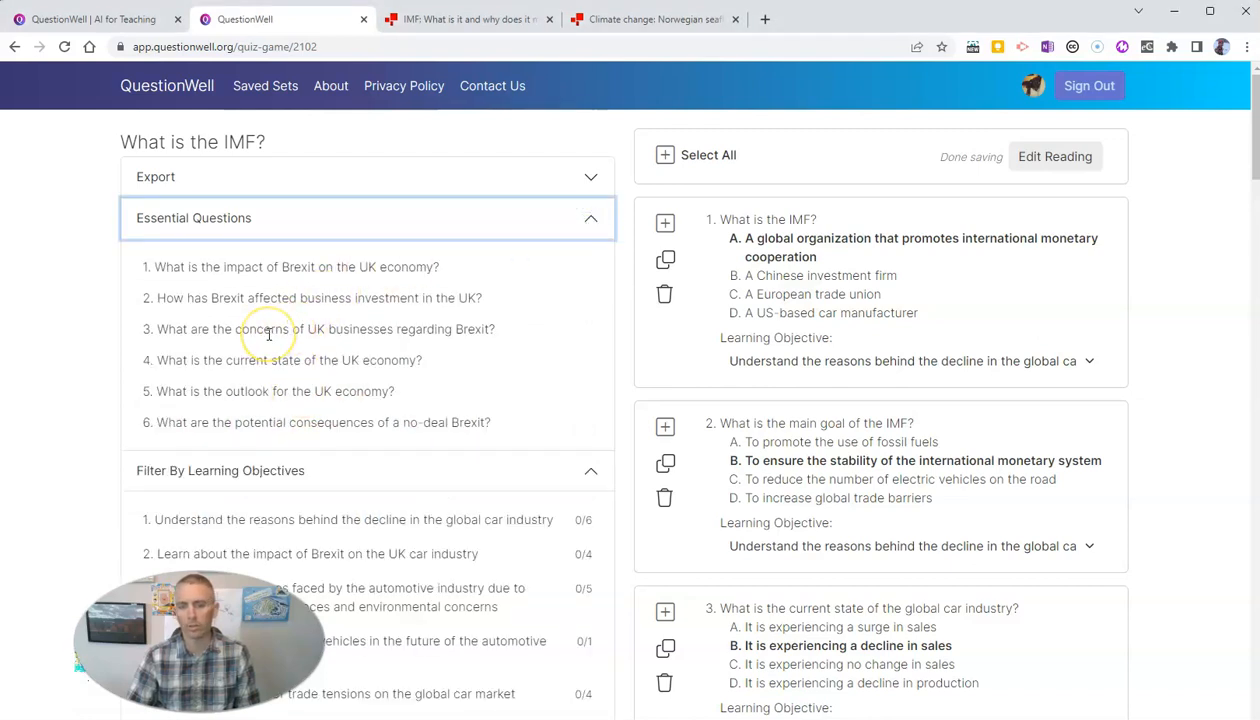
{"action": "mouse_move", "coordinate": [433, 400]}
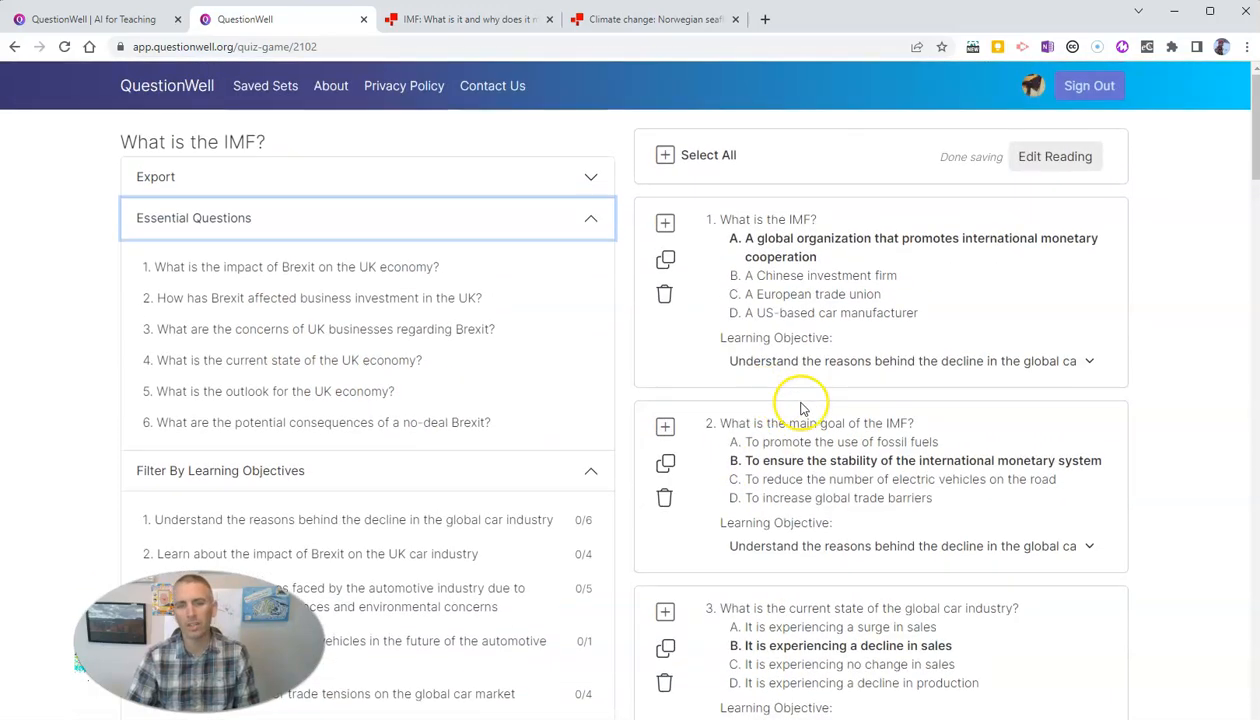
Scroll through the six essential questions and twenty multiple-choice items with learning objectives
{"action": "scroll", "scroll_direction": "down", "scroll_amount": 3}
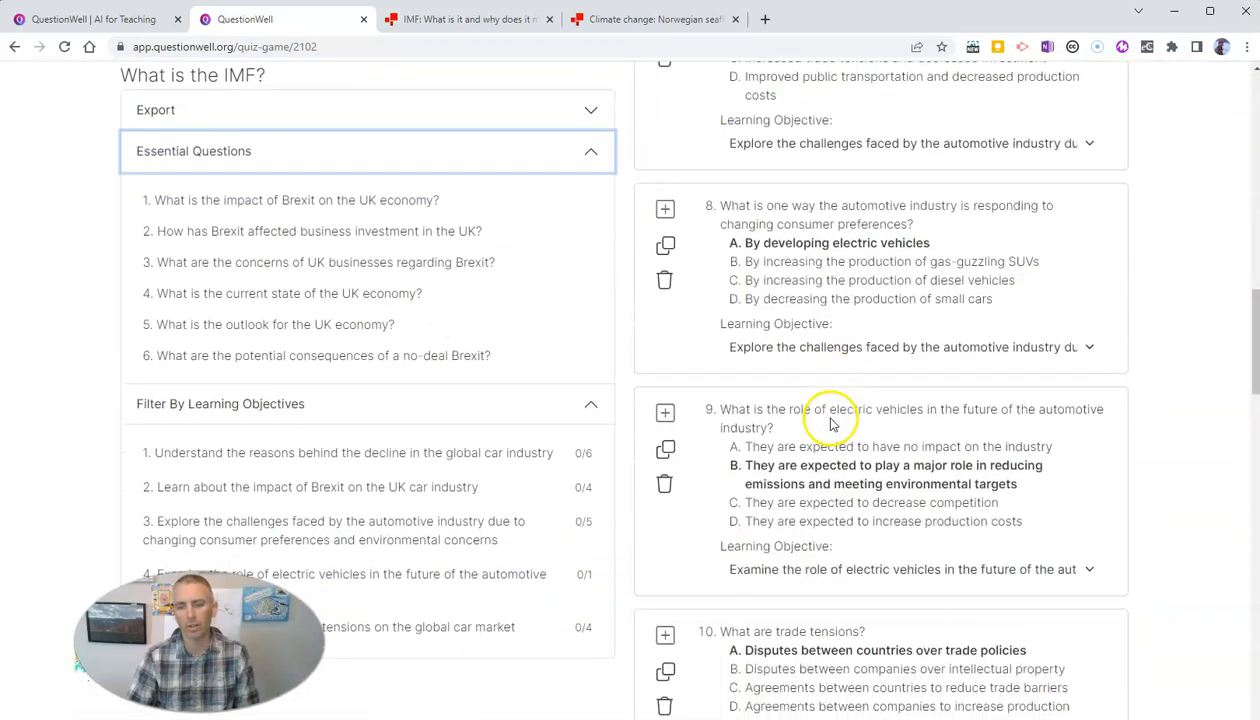
{"action": "scroll", "scroll_direction": "down", "scroll_amount": 3}
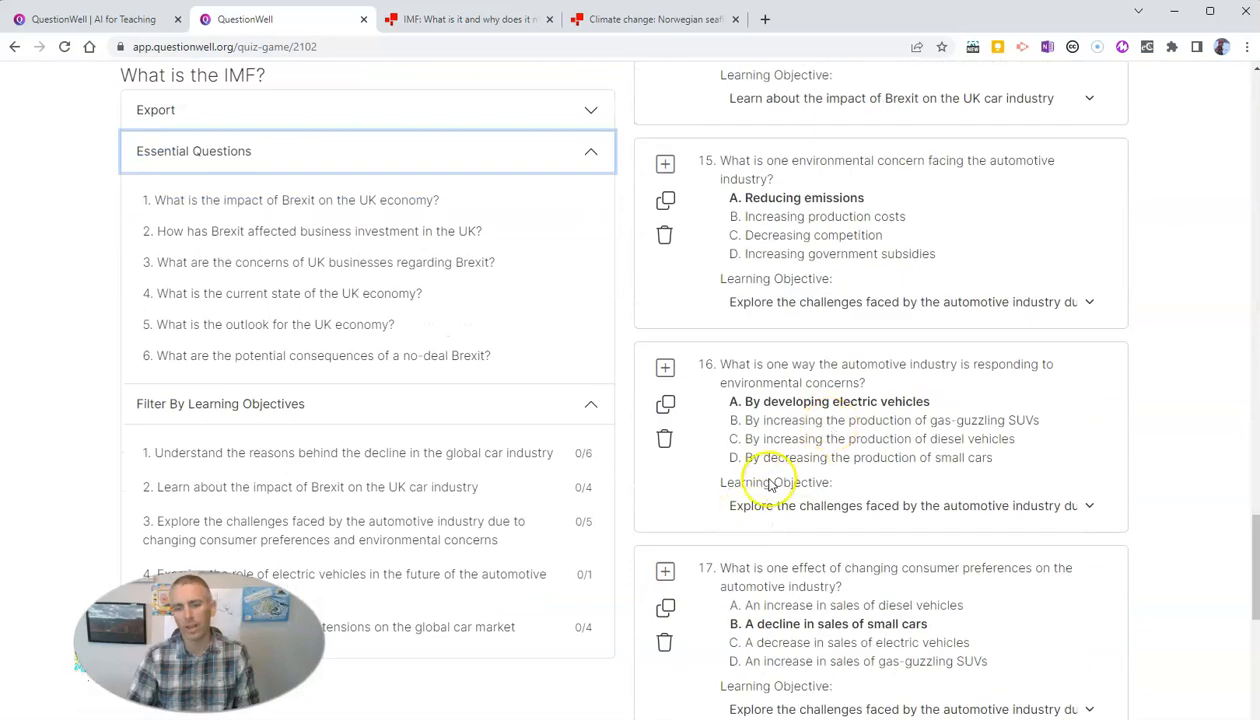
{"action": "scroll", "scroll_direction": "down", "scroll_amount": 3}
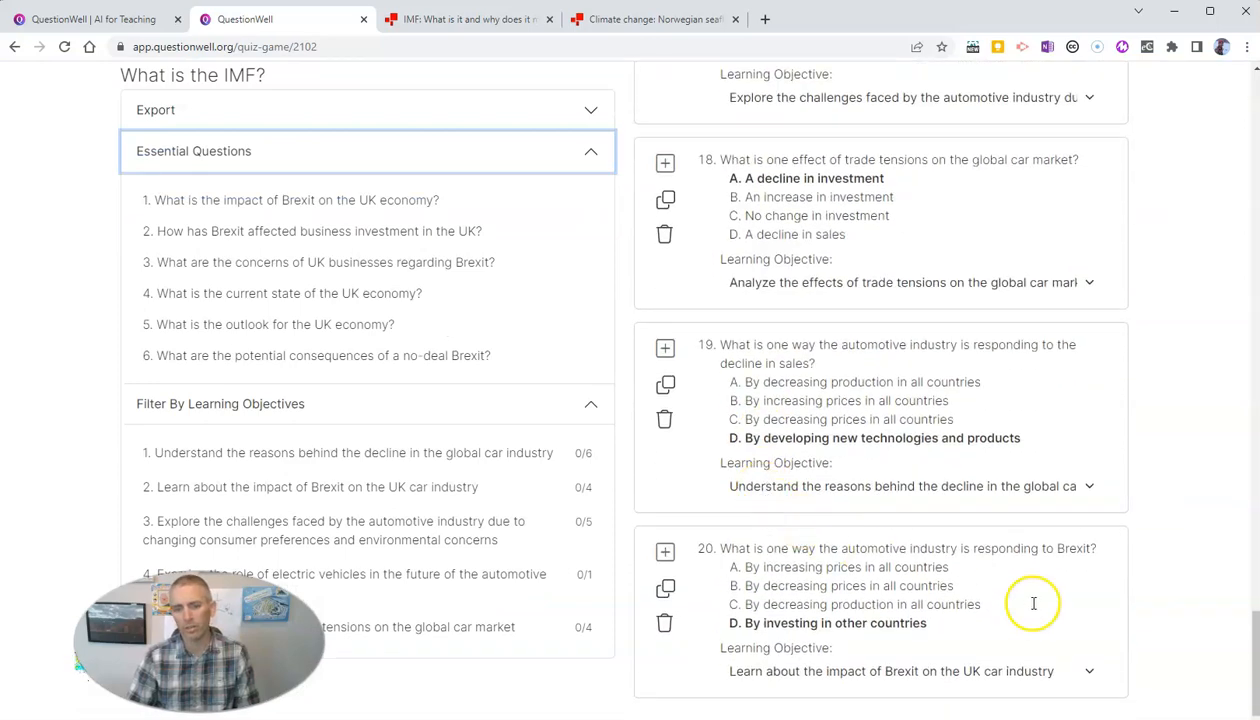
{"action": "scroll", "scroll_direction": "up", "scroll_amount": 3}
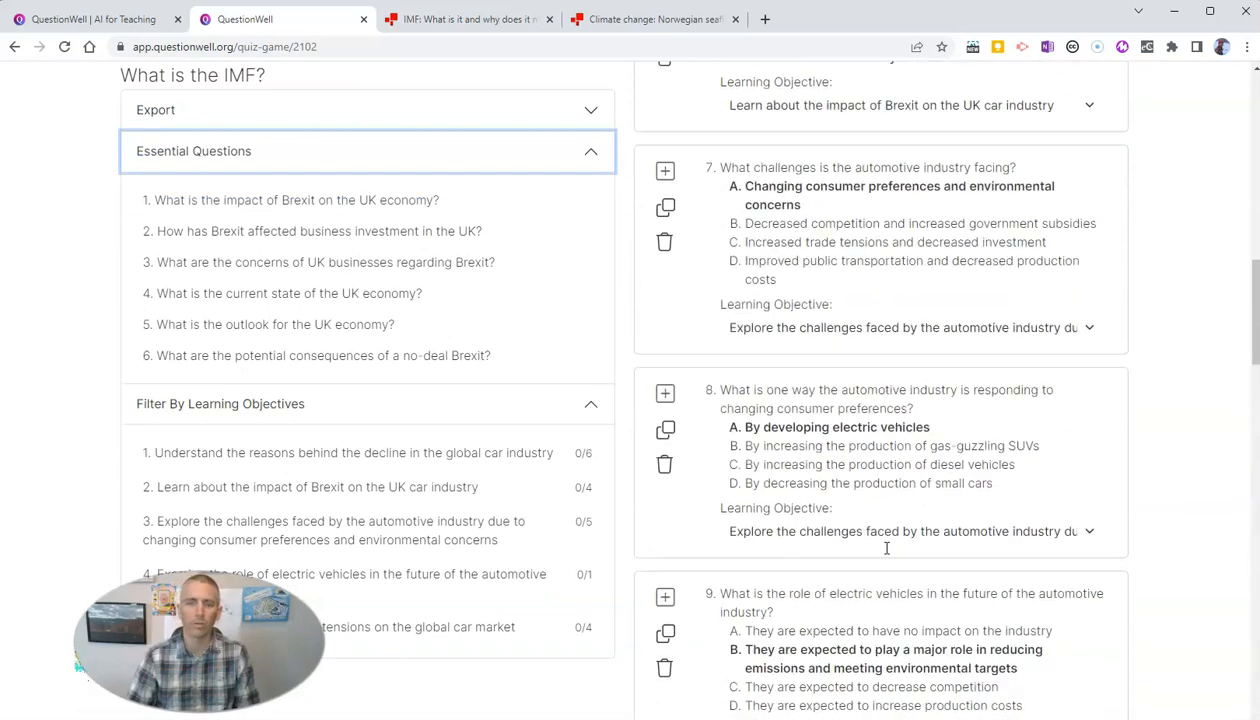
{"action": "scroll", "scroll_direction": "up", "scroll_amount": 3}
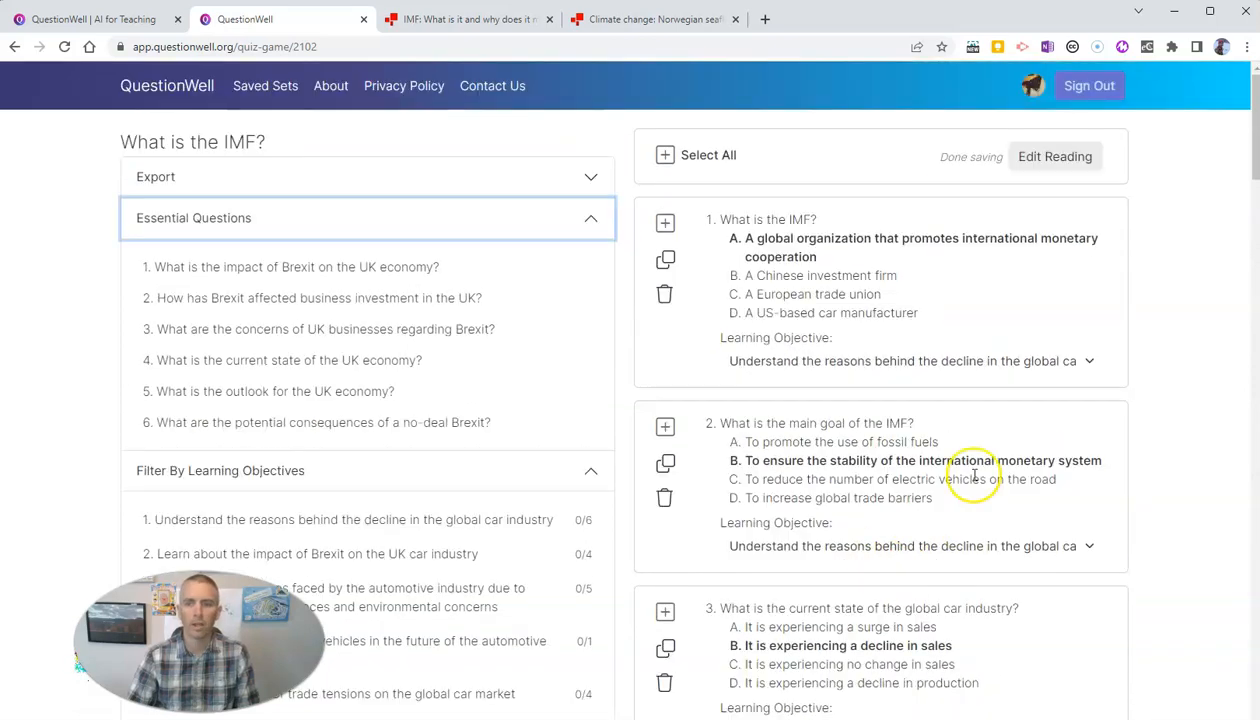
Clear the question selection with Select All then Select None, and browse the list
{"action": "left_click", "coordinate": [665, 155]}
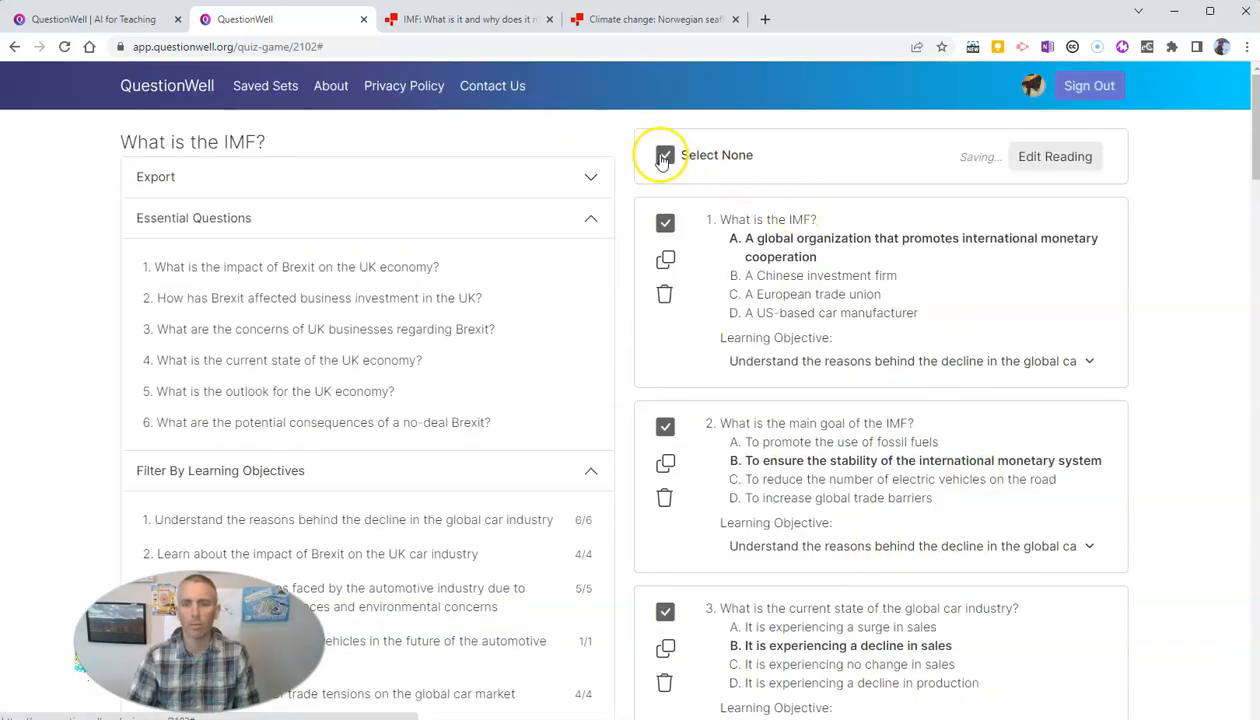
{"action": "left_click", "coordinate": [664, 155]}
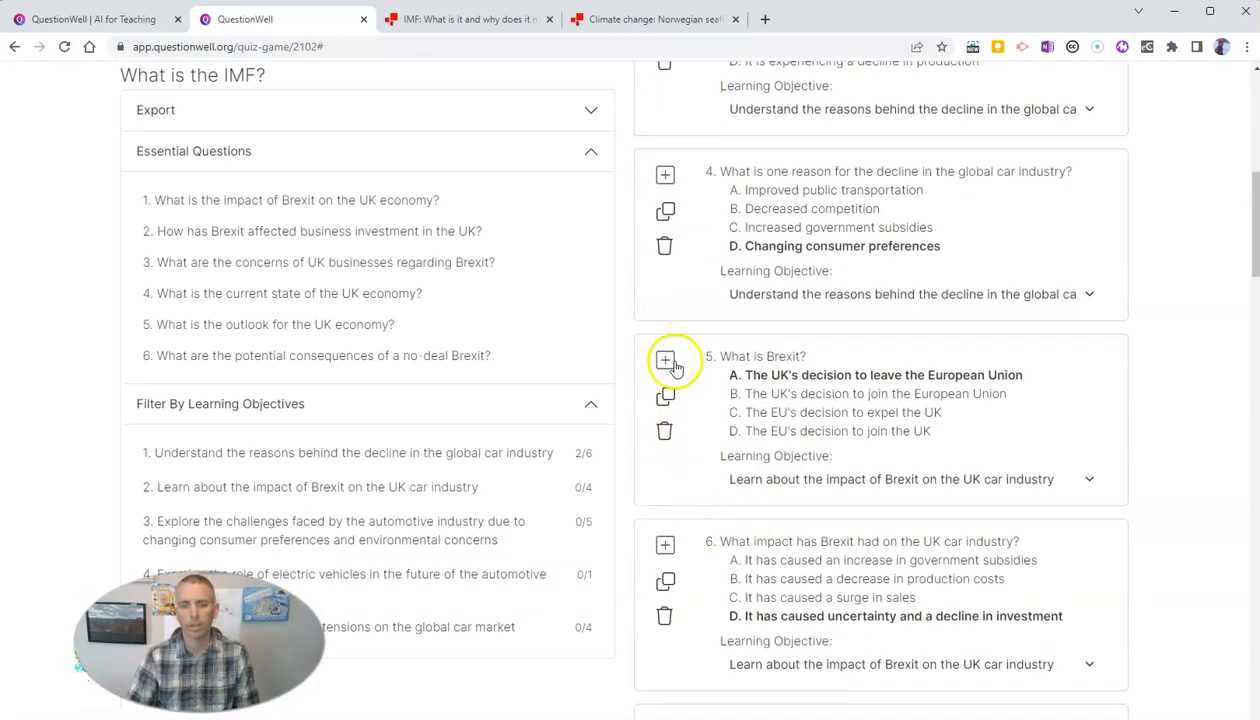
{"action": "scroll", "scroll_direction": "down", "scroll_amount": 3}
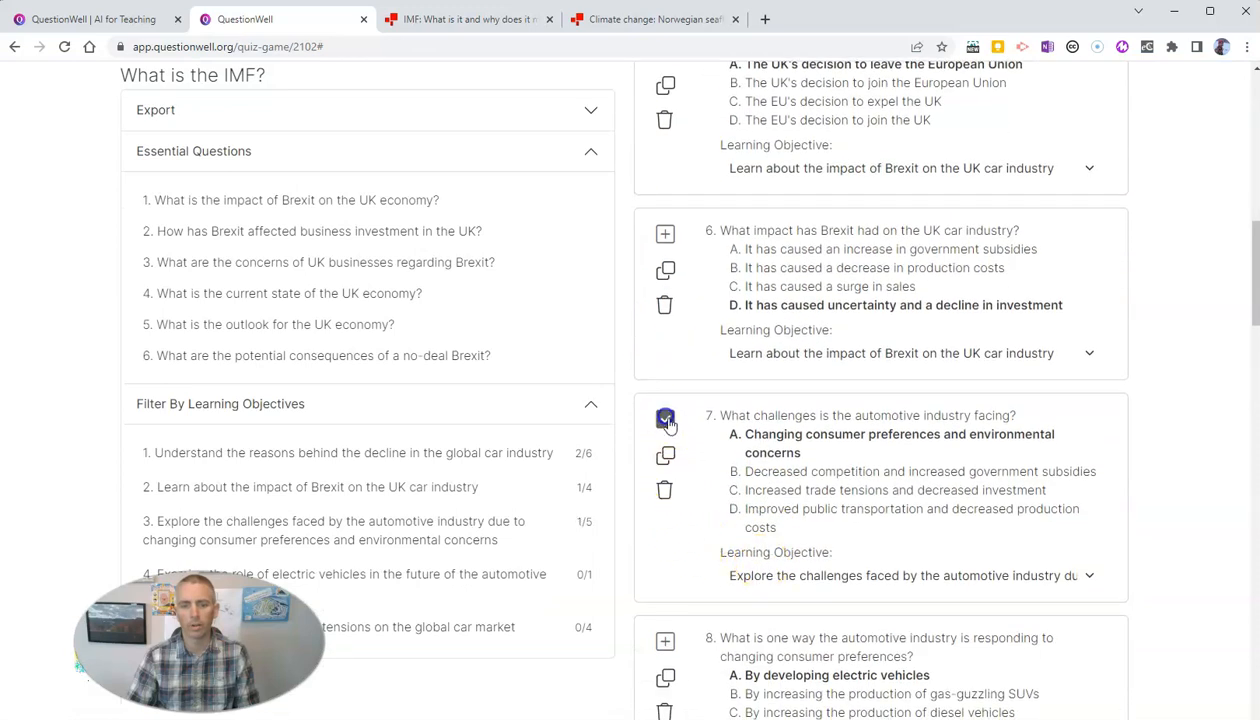
{"action": "scroll", "scroll_direction": "down", "scroll_amount": 3}
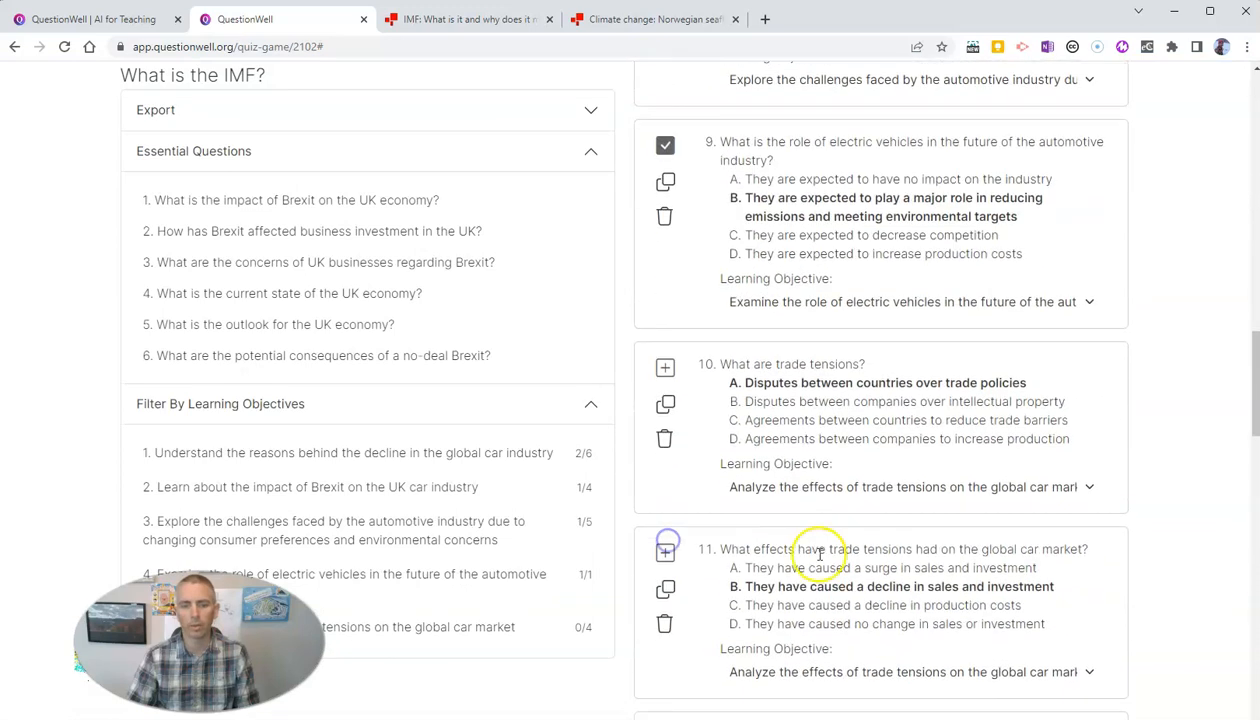
{"action": "scroll", "scroll_direction": "up", "scroll_amount": 3}
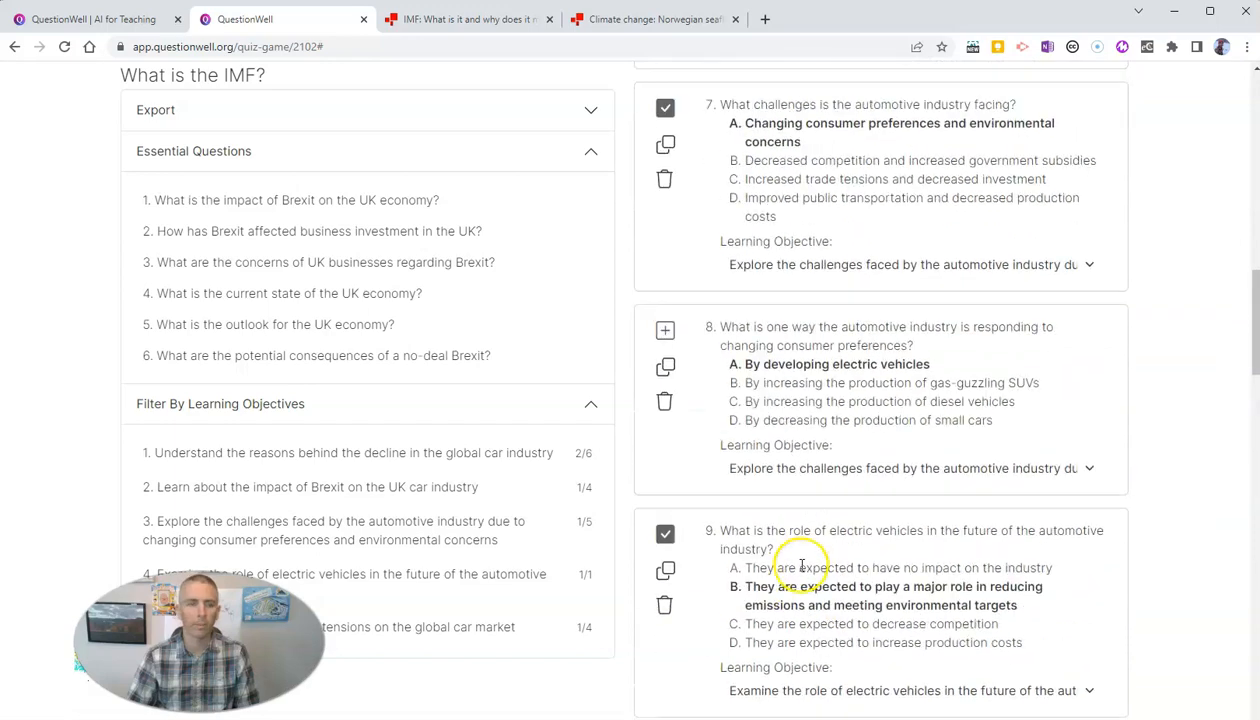
{"action": "scroll", "scroll_direction": "up", "scroll_amount": 3}
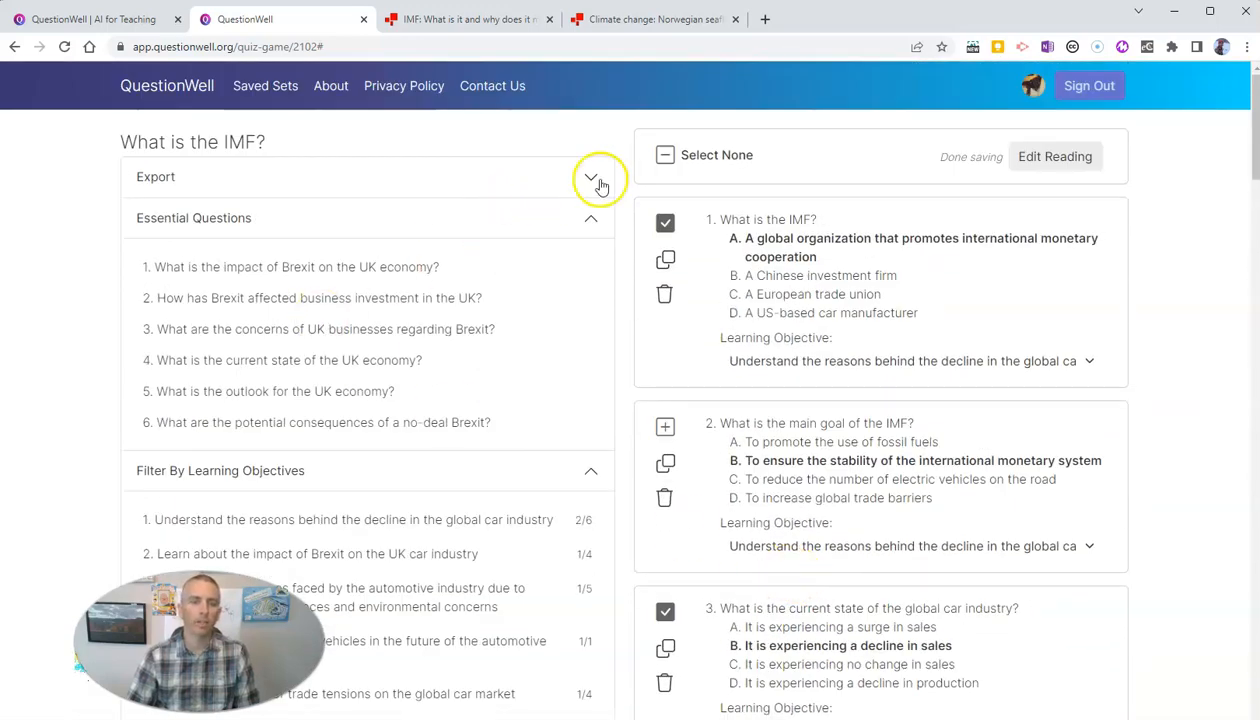
Expand the export options, enable Include Answers, and open the format list with docx
{"action": "left_click", "coordinate": [591, 177]}
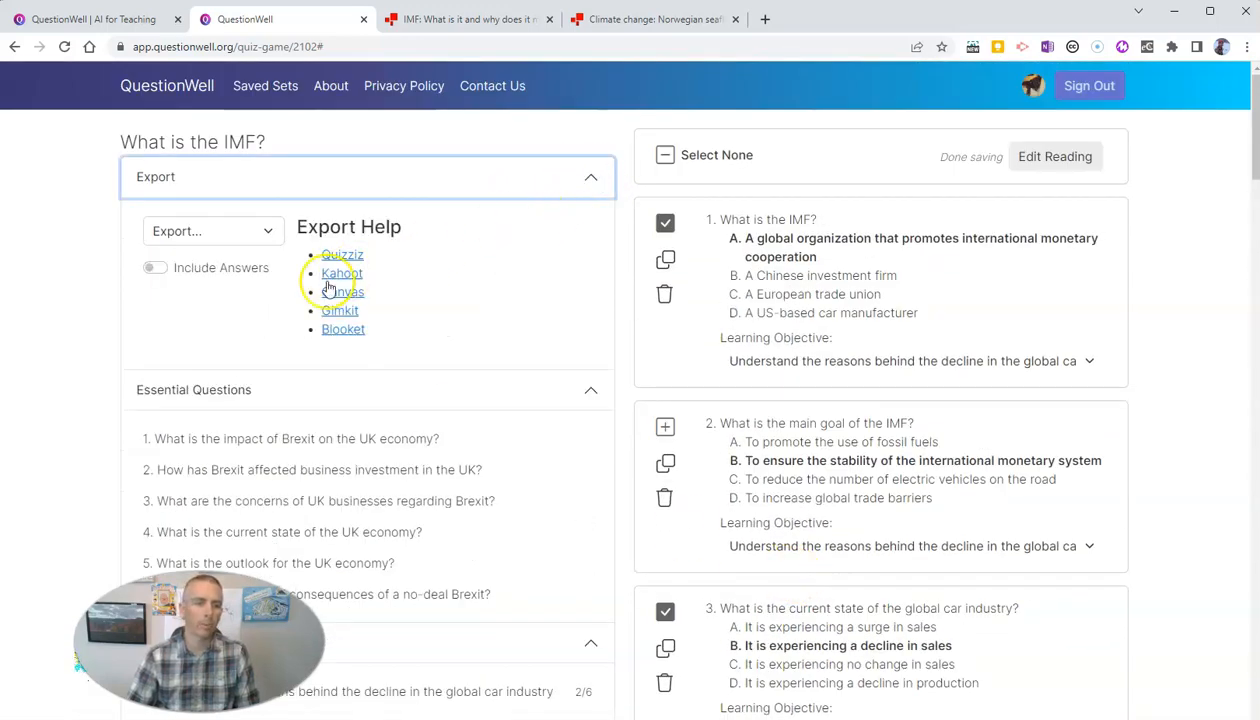
{"action": "left_click", "coordinate": [154, 267]}
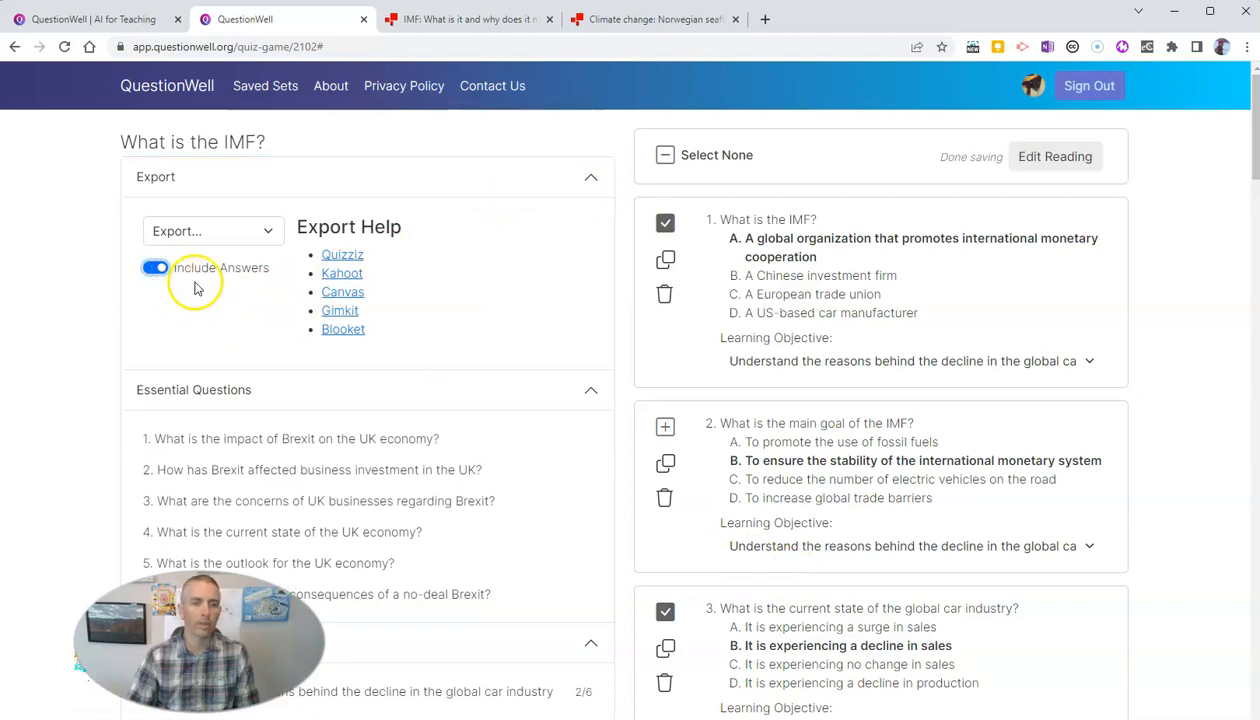
{"action": "left_click", "coordinate": [156, 267]}
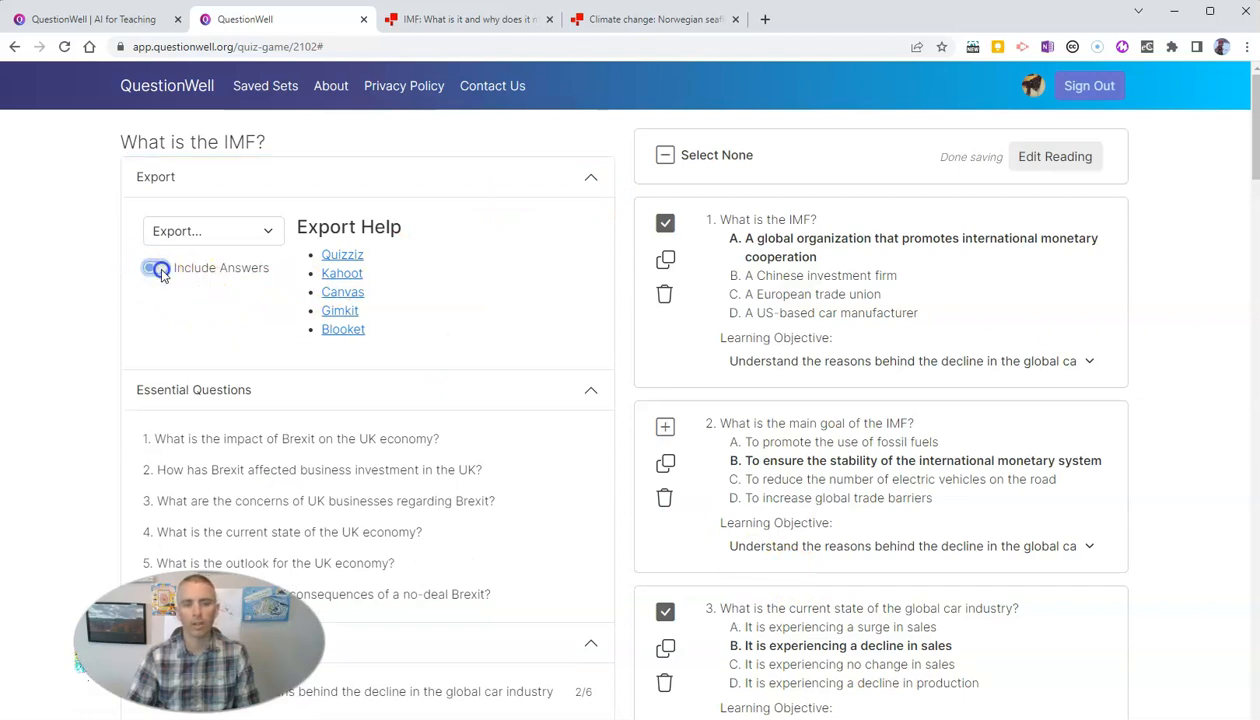
{"action": "left_click", "coordinate": [155, 267]}
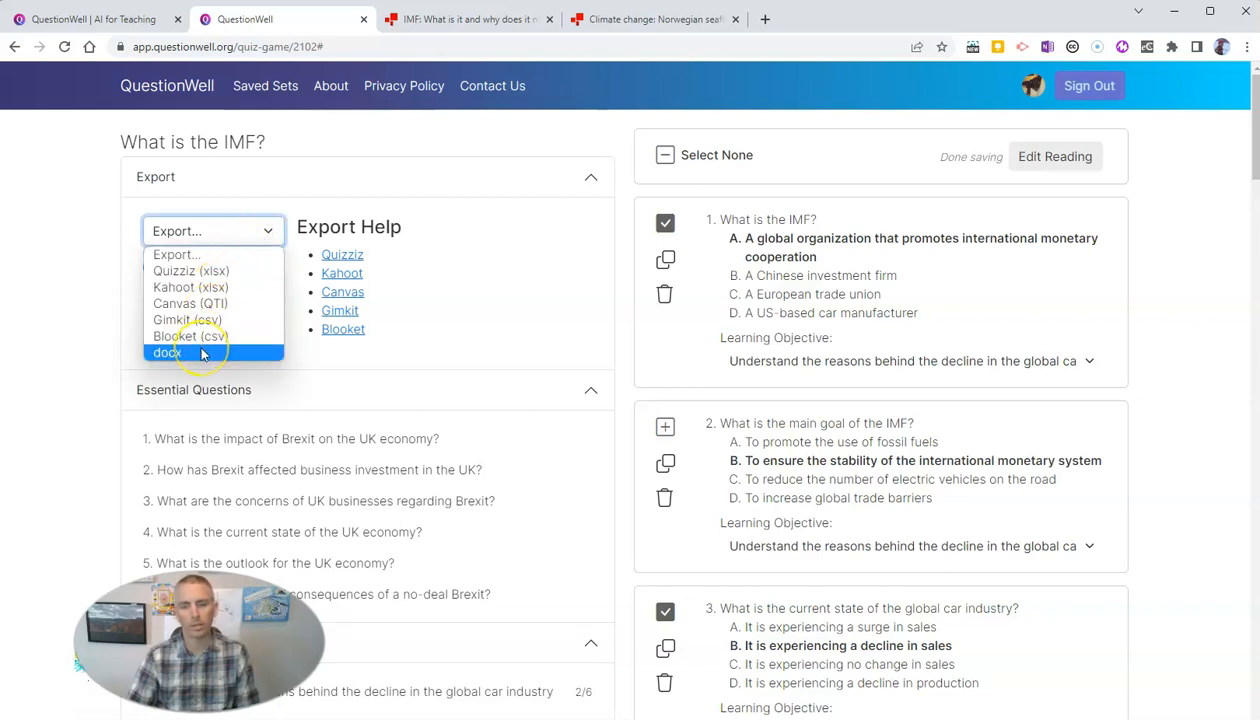
{"action": "mouse_move", "coordinate": [190, 319]}
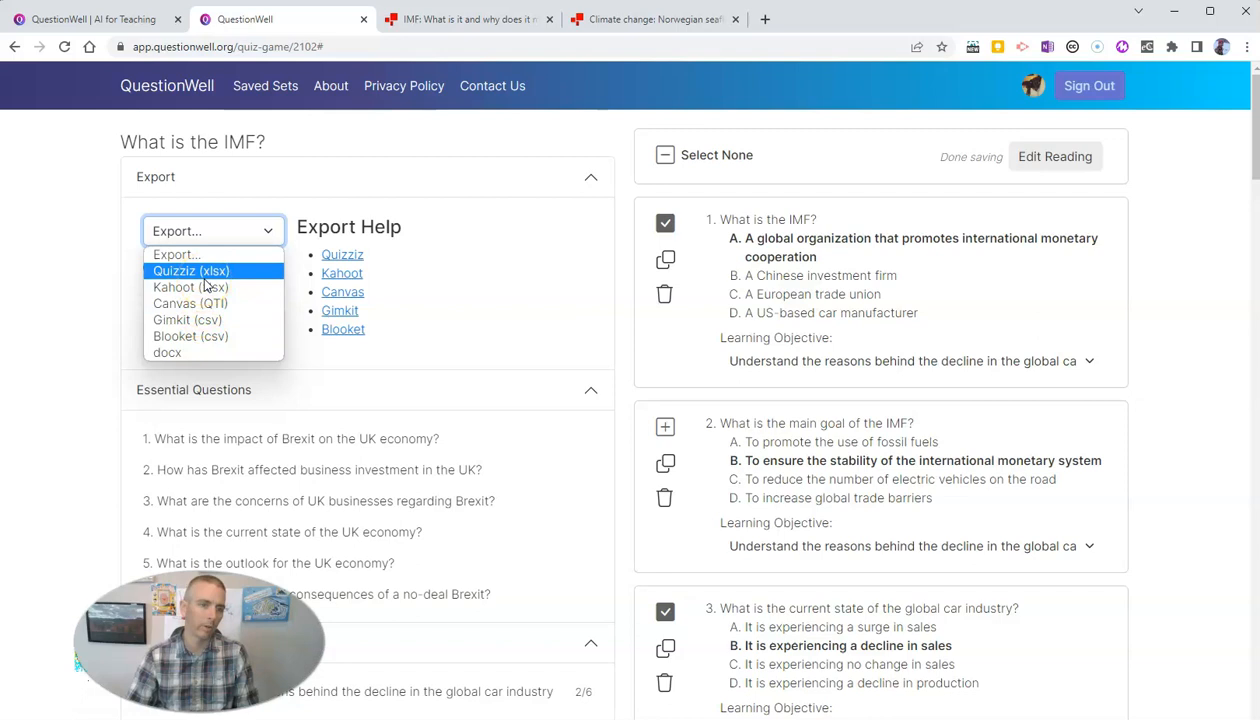
{"action": "mouse_move", "coordinate": [190, 287]}
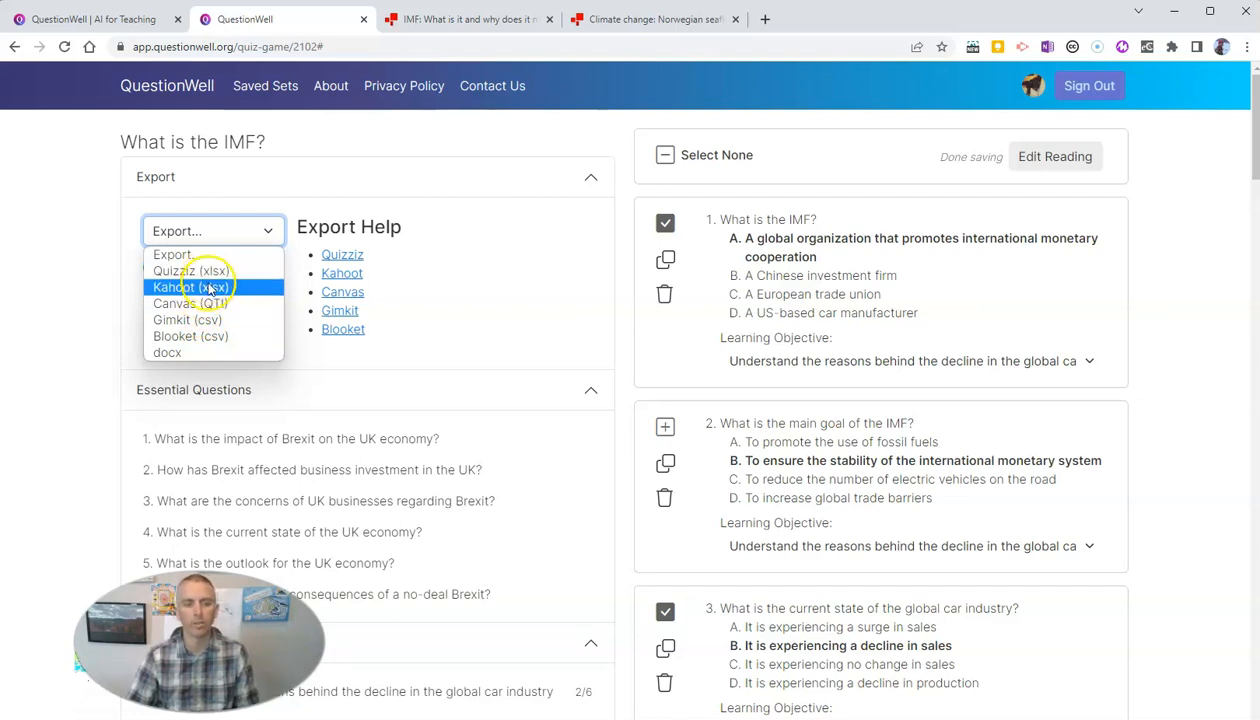
{"action": "mouse_move", "coordinate": [190, 271]}
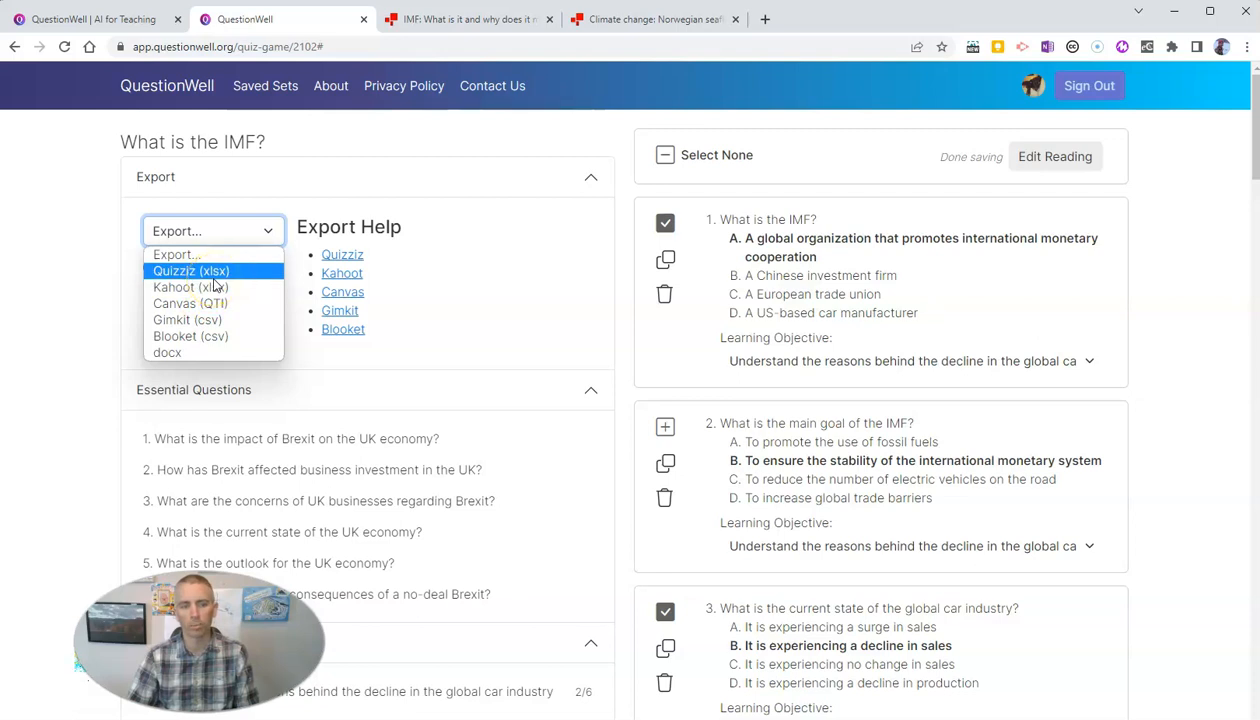
{"action": "mouse_move", "coordinate": [190, 336]}
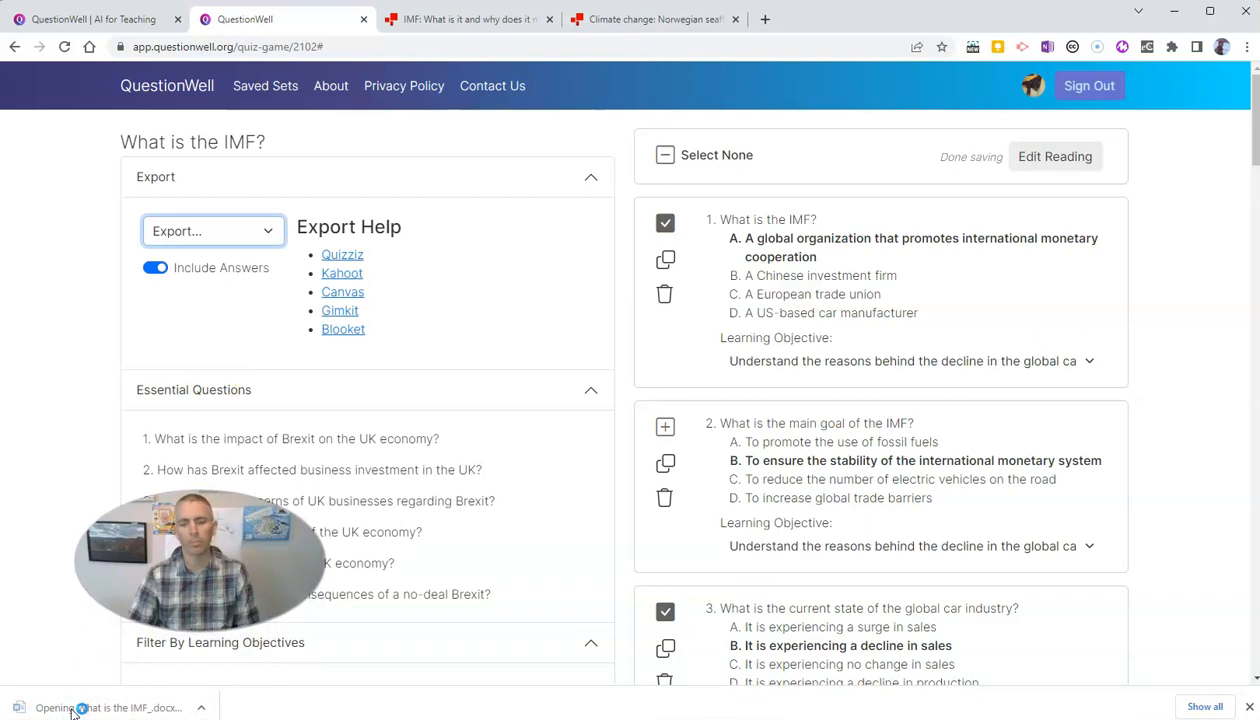
Open the downloaded IMF docx in Word, then return to QuestionWell's home tab
{"action": "left_click", "coordinate": [100, 707]}
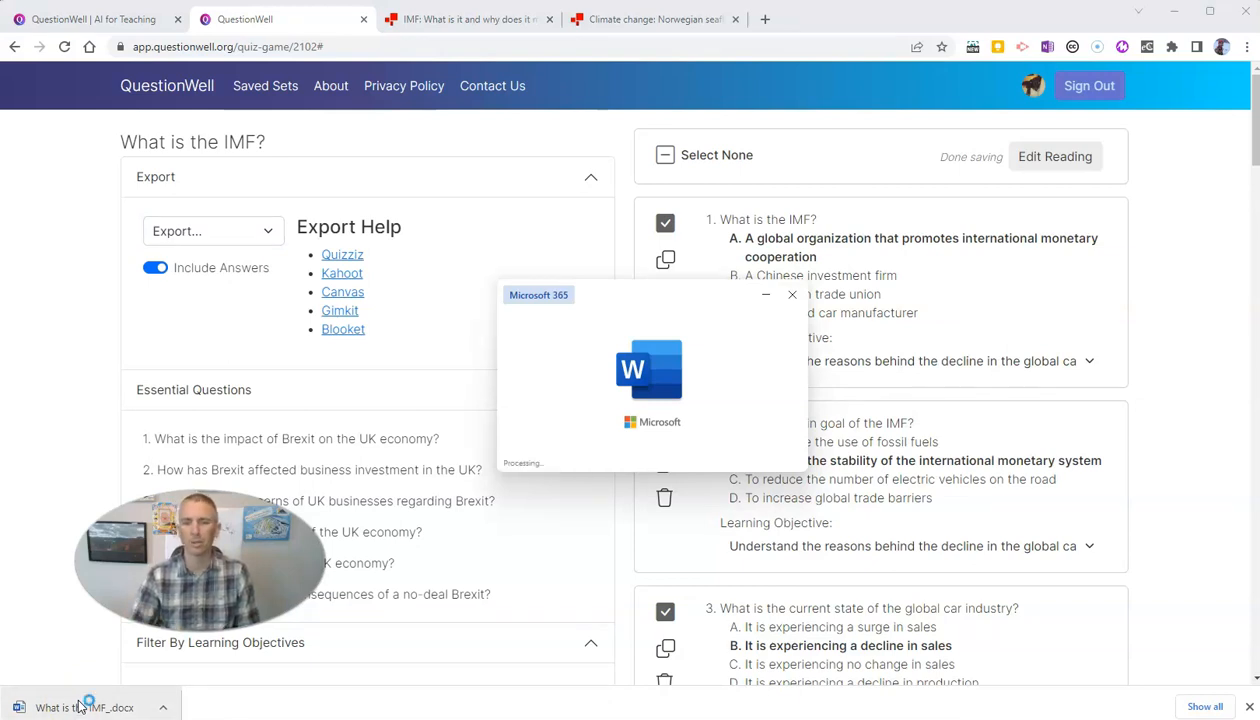
{"action": "left_click", "coordinate": [85, 707]}
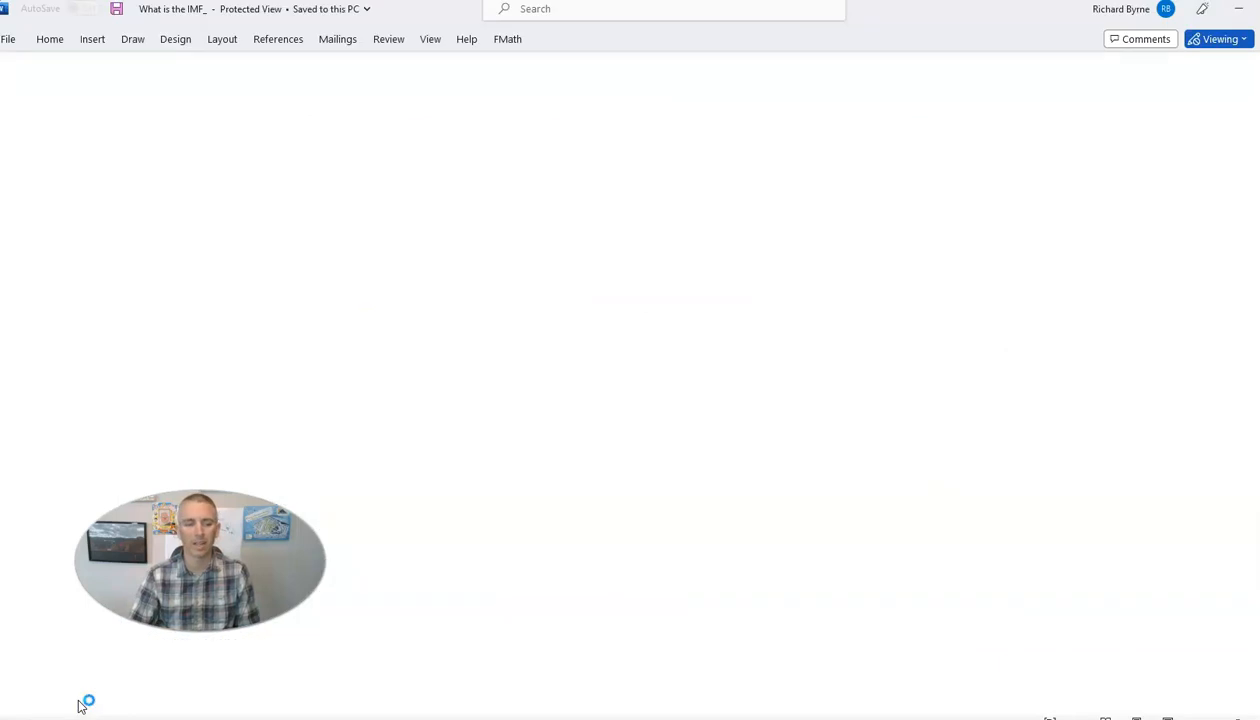
{"action": "left_click", "coordinate": [1218, 39]}
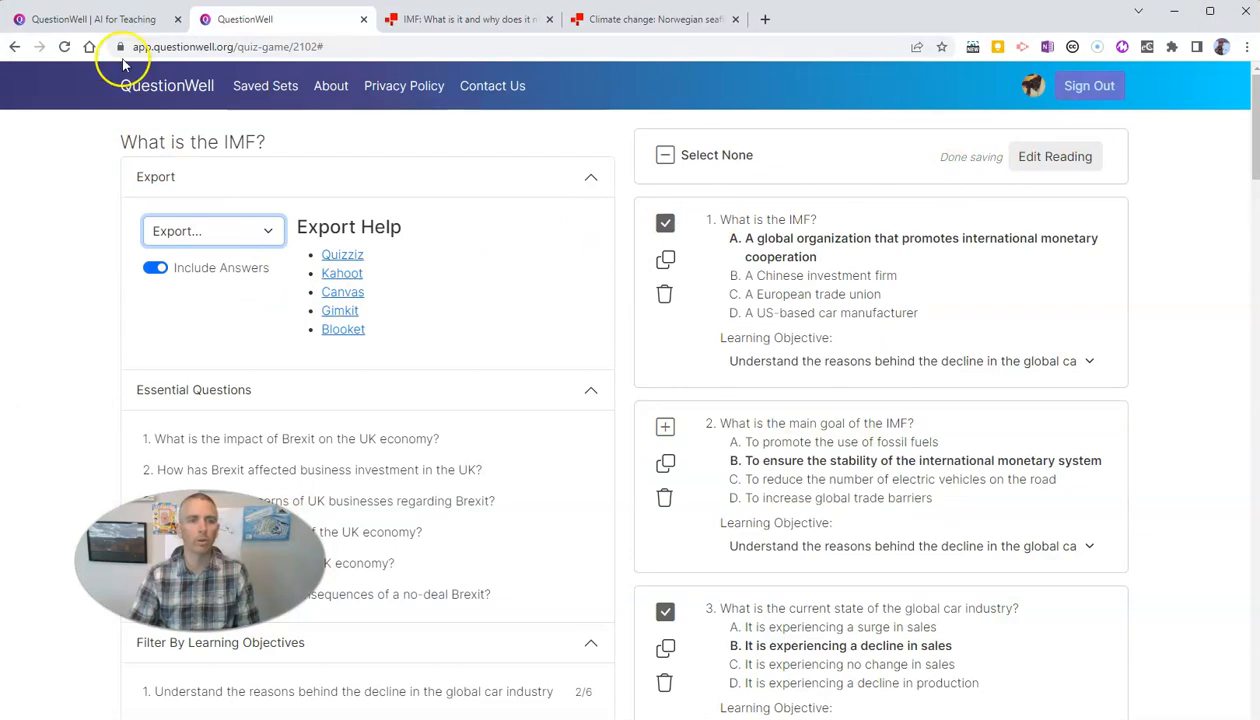
{"action": "left_click", "coordinate": [90, 19]}
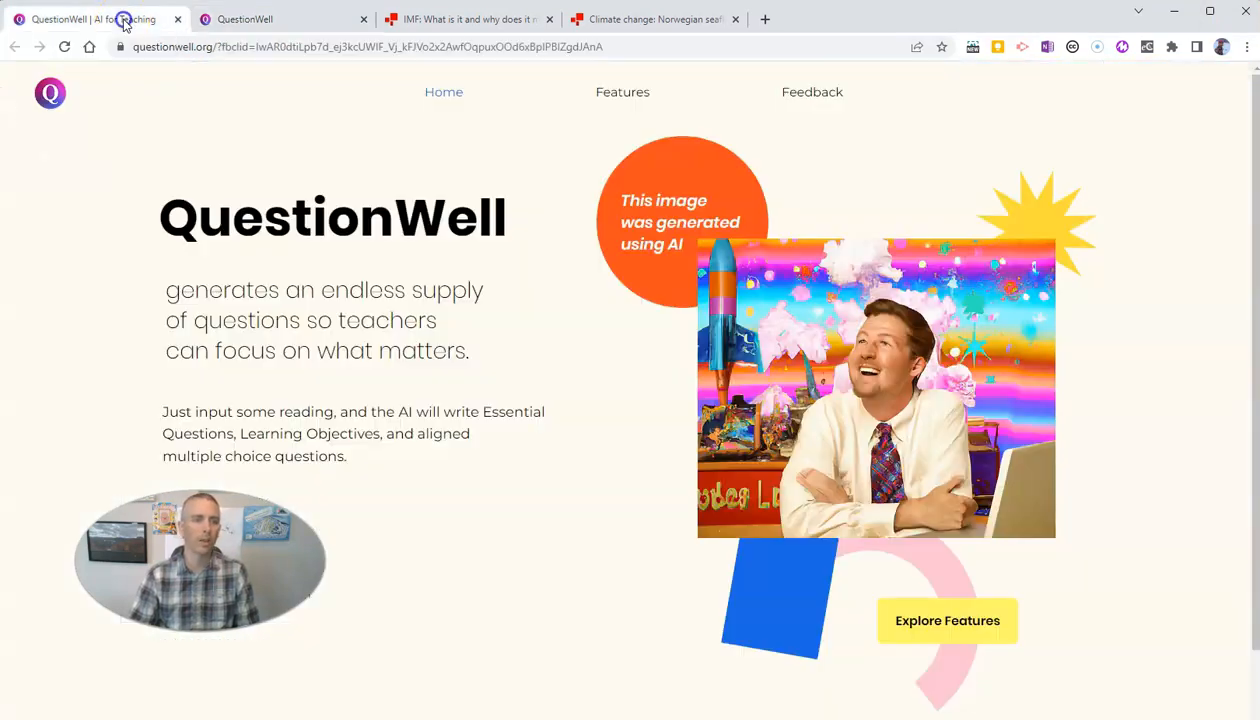